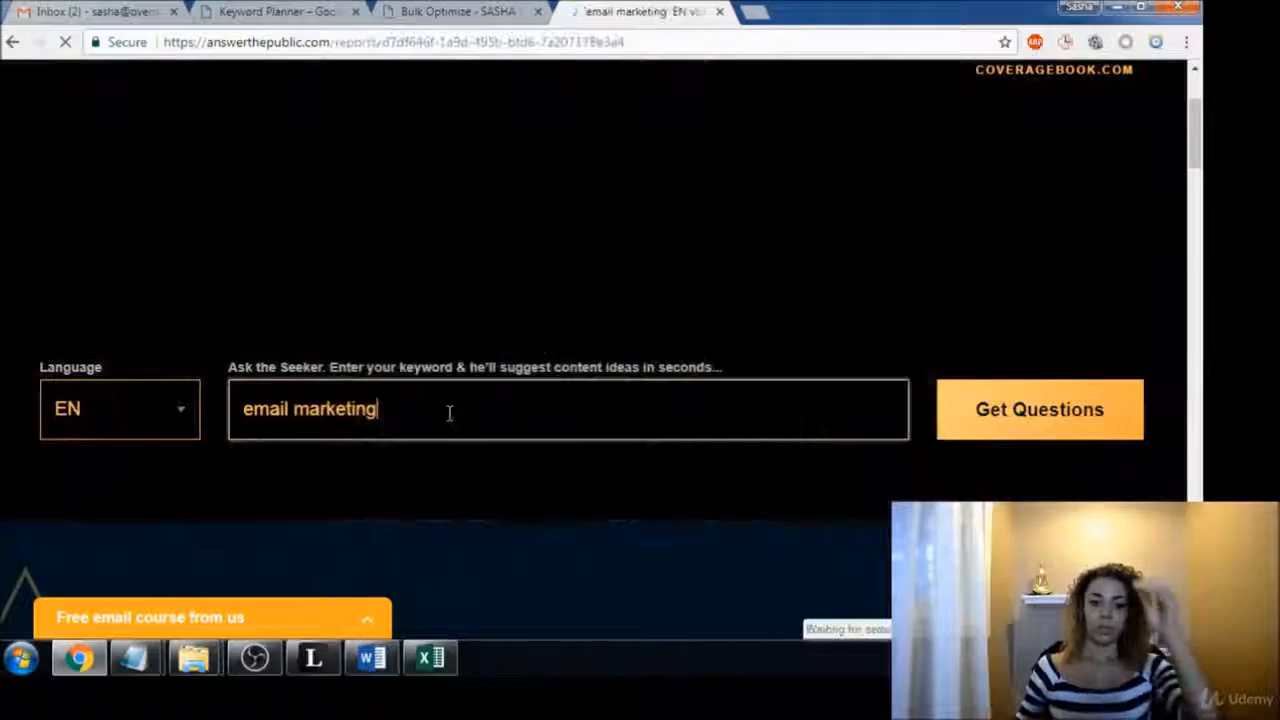
# Run the 'email marketing' search to show its questions wheel.
pyautogui.click(1038, 408)
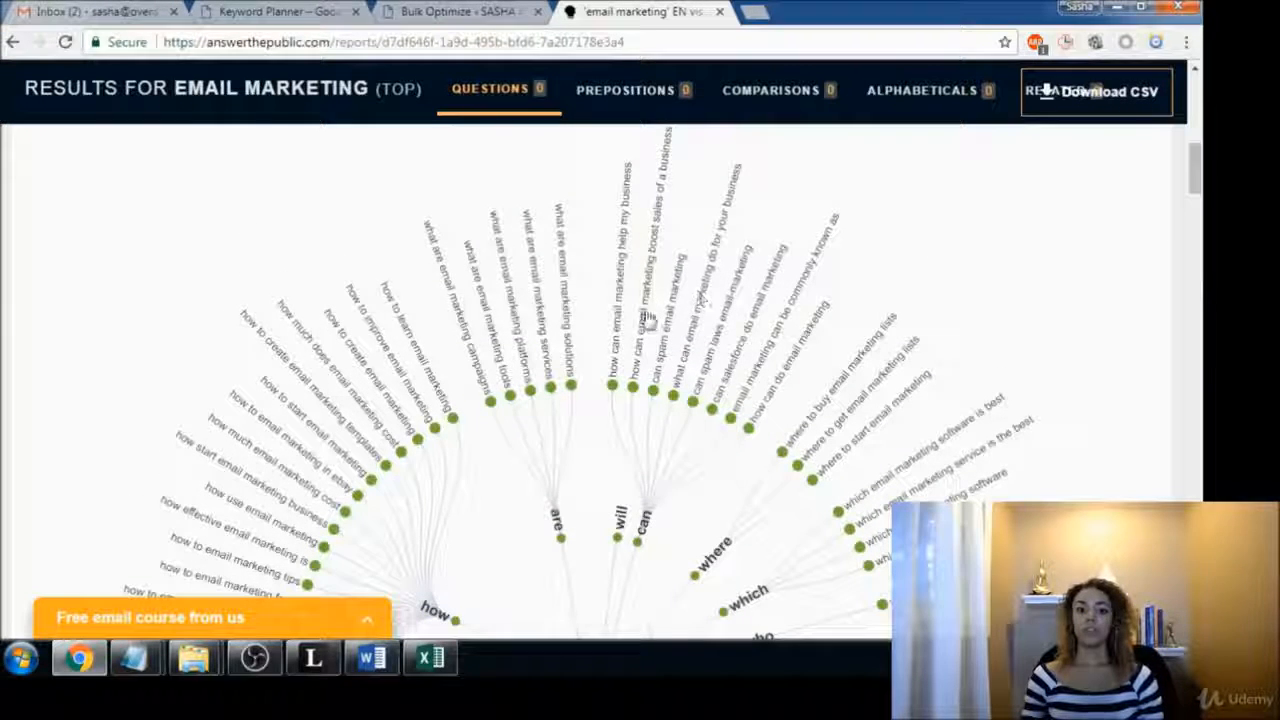
pyautogui.moveTo(640, 378)
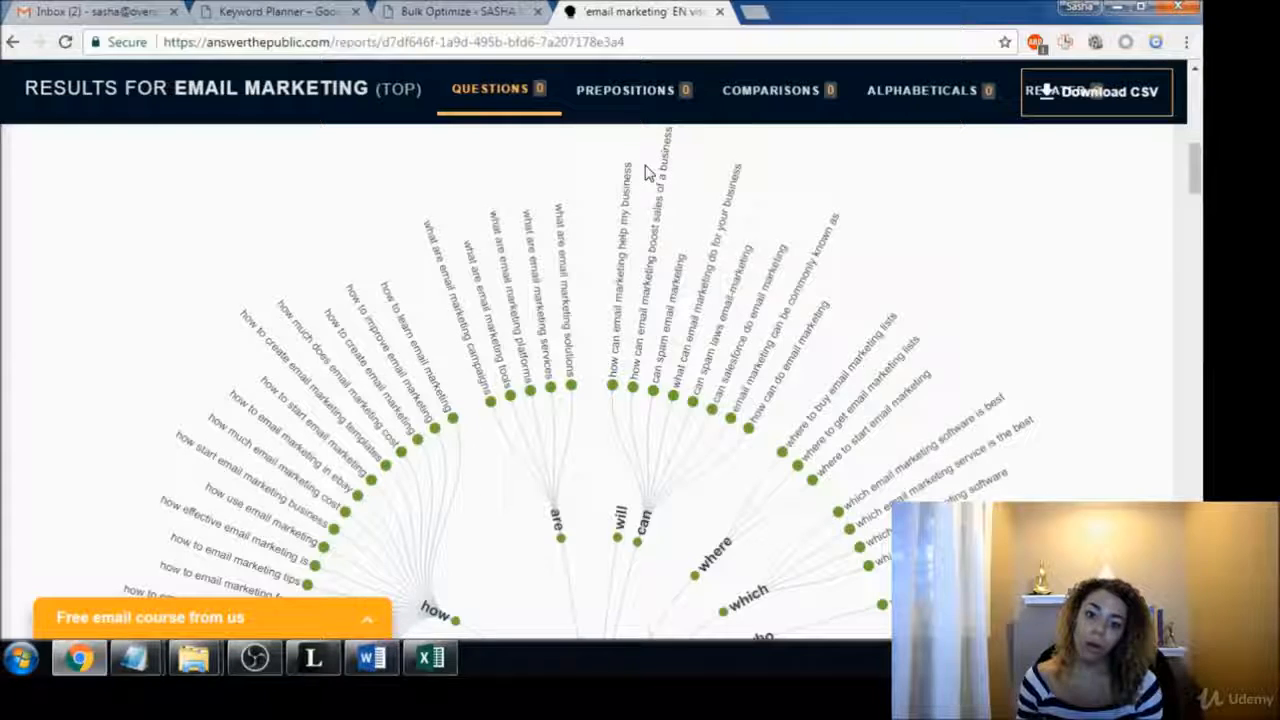
pyautogui.moveTo(664, 180)
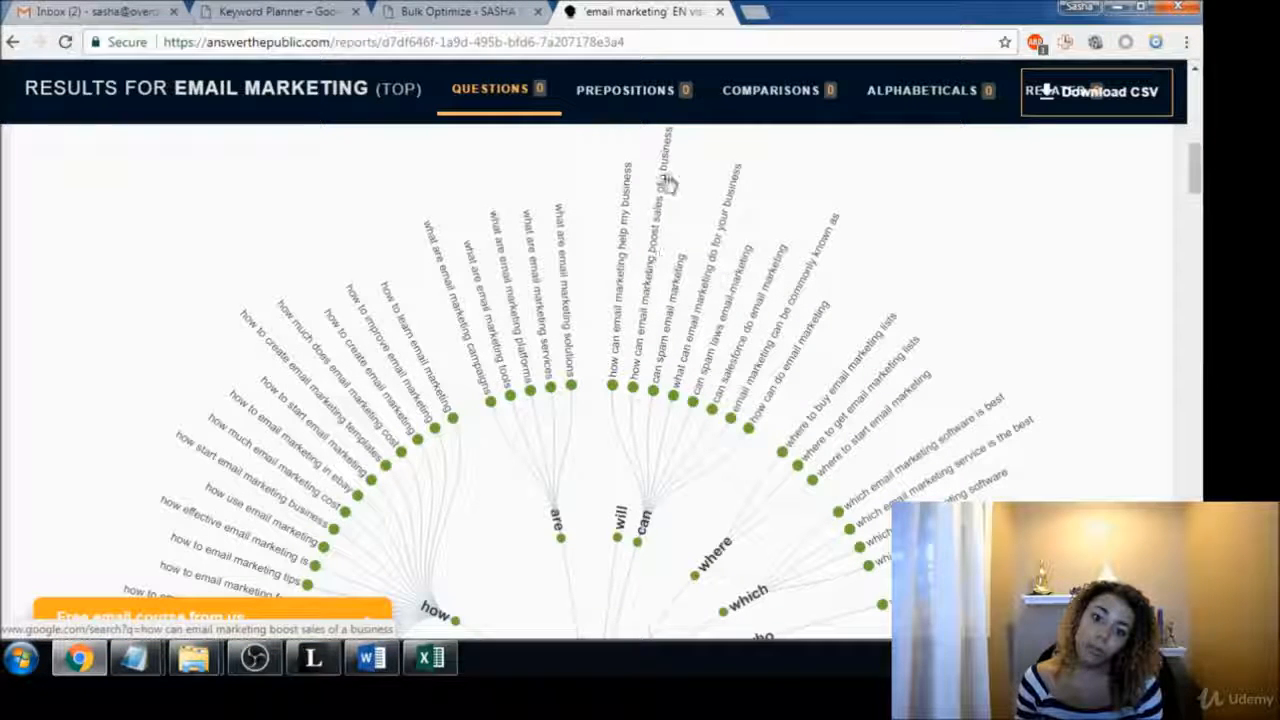
pyautogui.moveTo(700, 350)
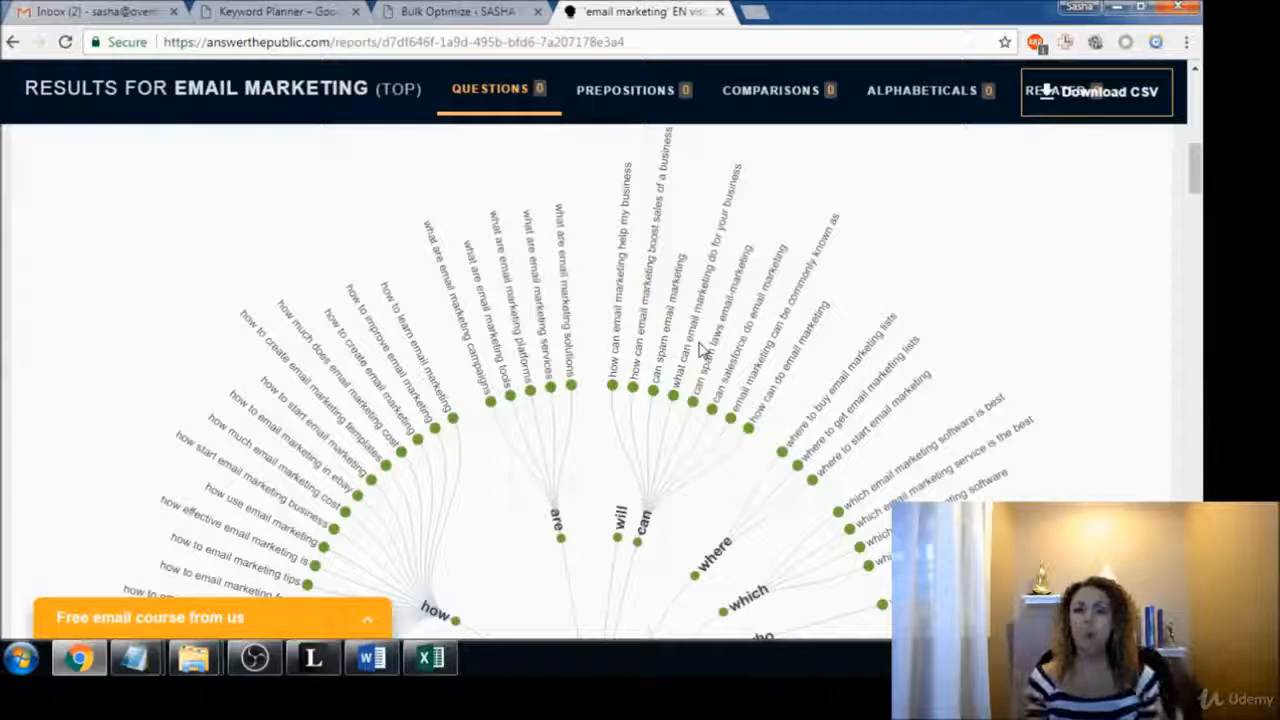
pyautogui.moveTo(1100, 288)
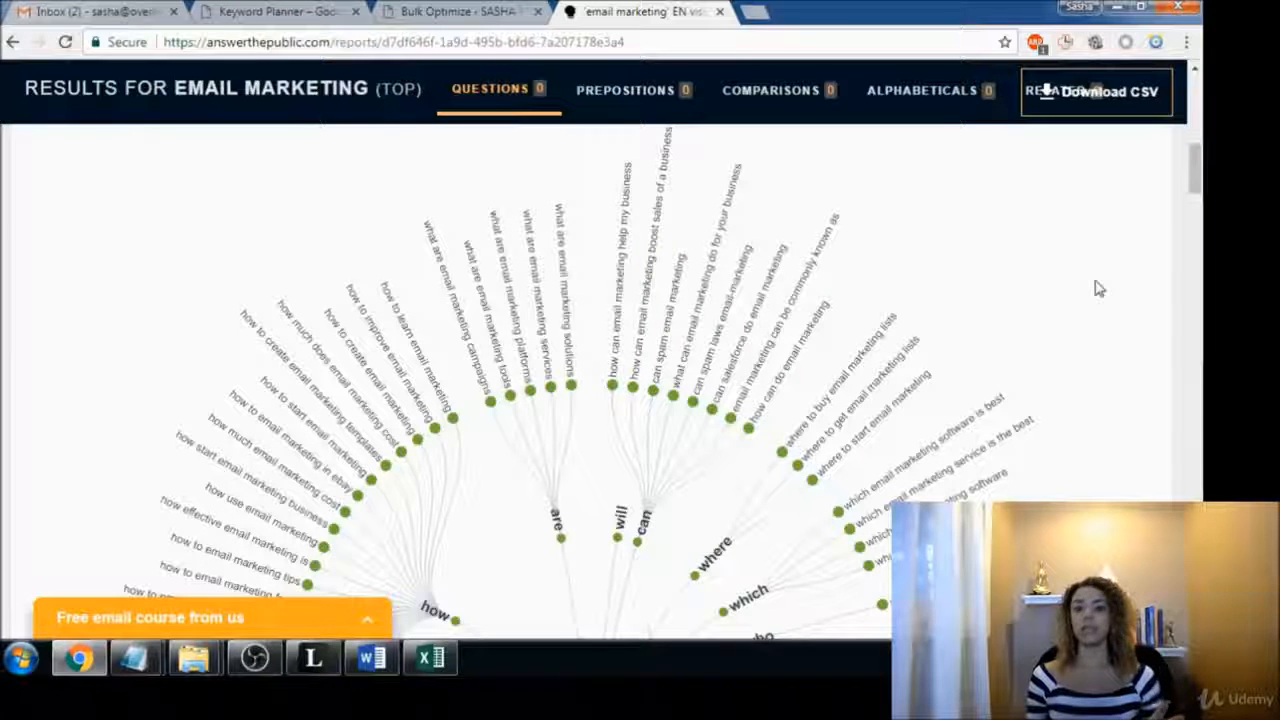
# Download the email marketing suggestions as a CSV and look over the questions wheel.
pyautogui.click(1096, 92)
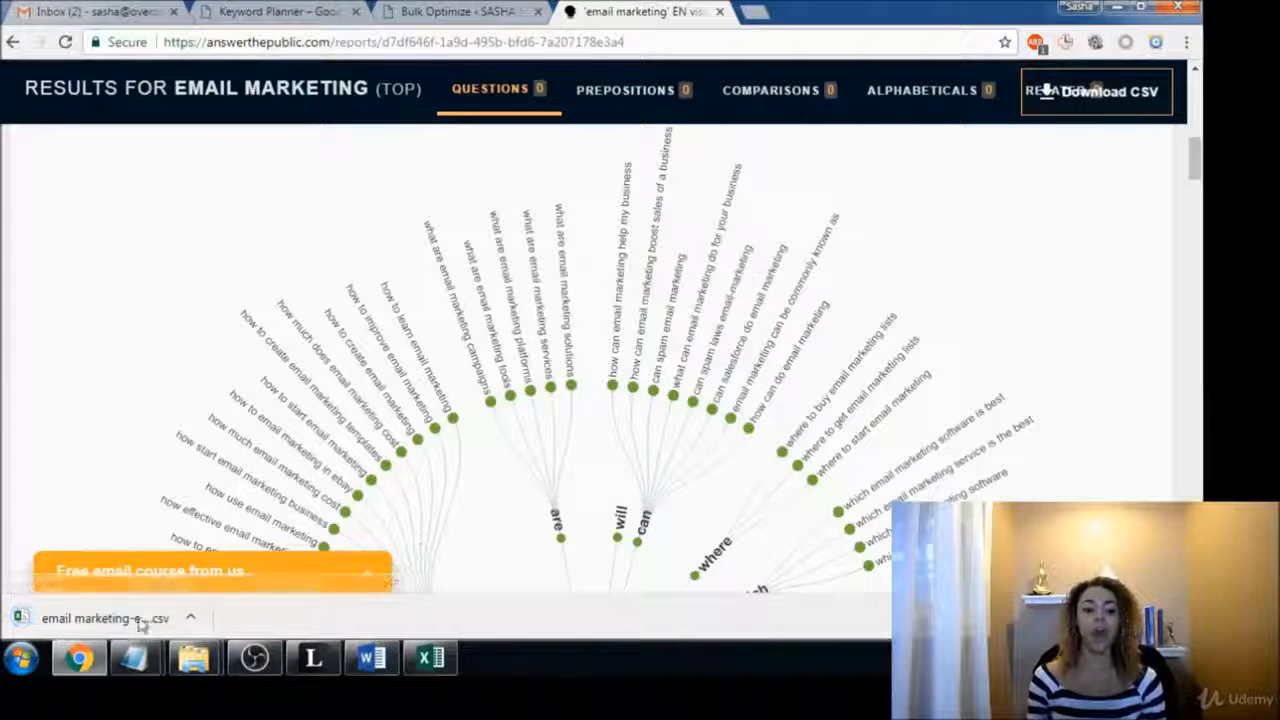
pyautogui.scroll(-3)
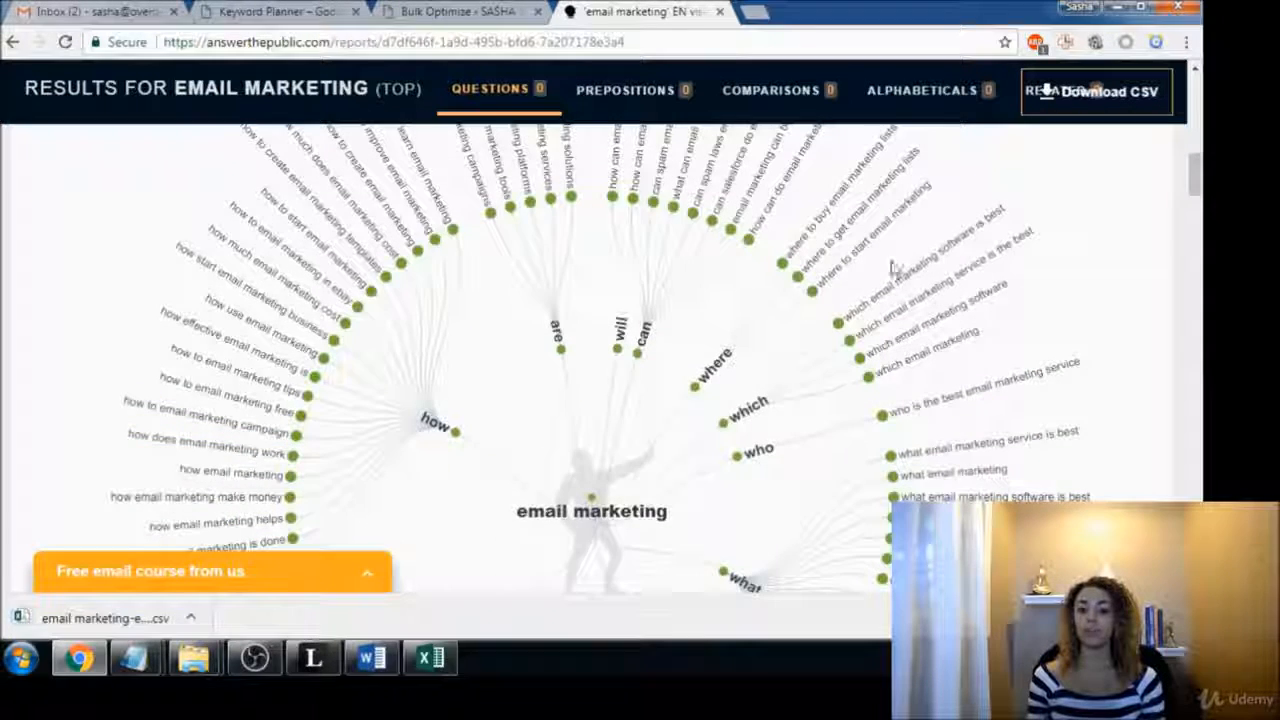
pyautogui.moveTo(850, 324)
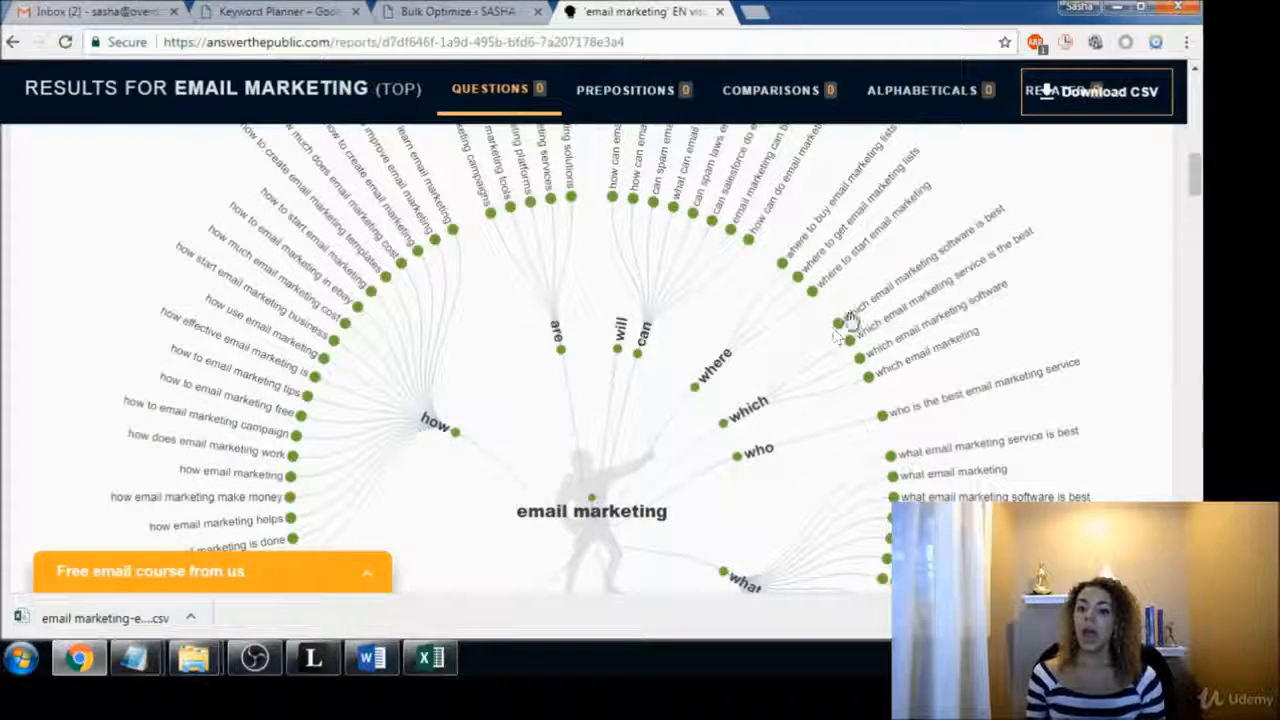
pyautogui.moveTo(1004, 276)
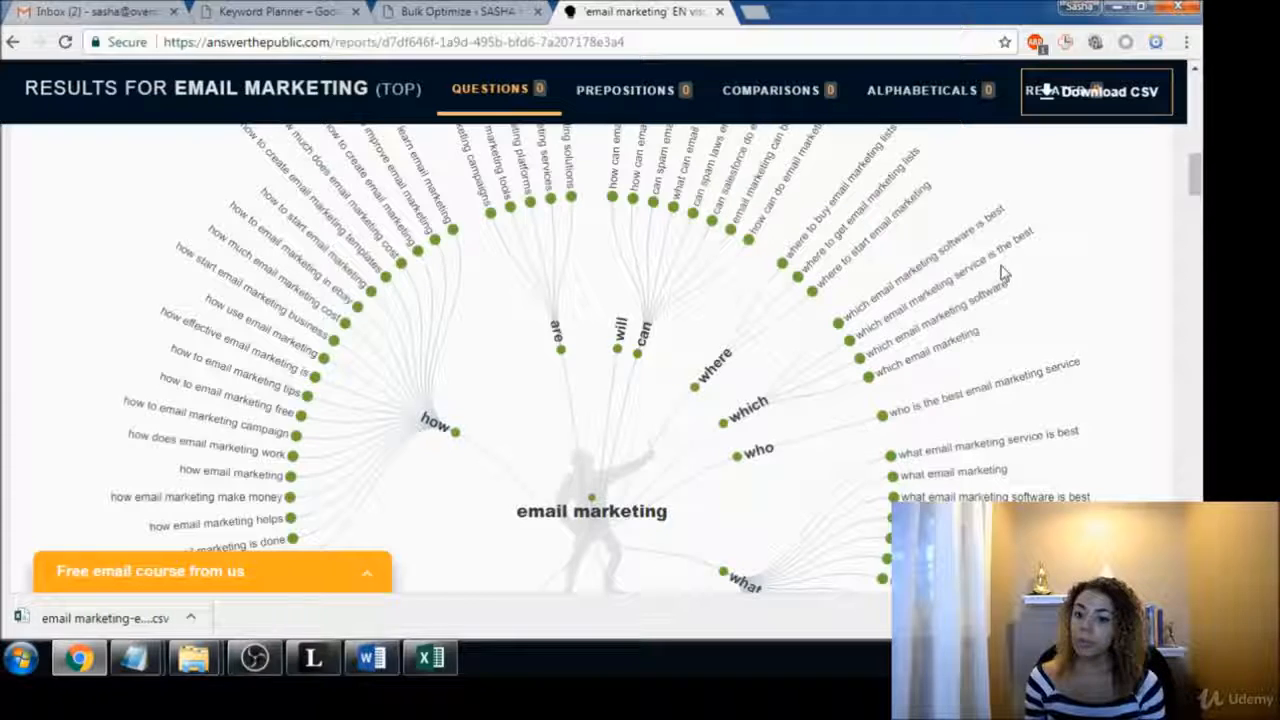
pyautogui.moveTo(862, 376)
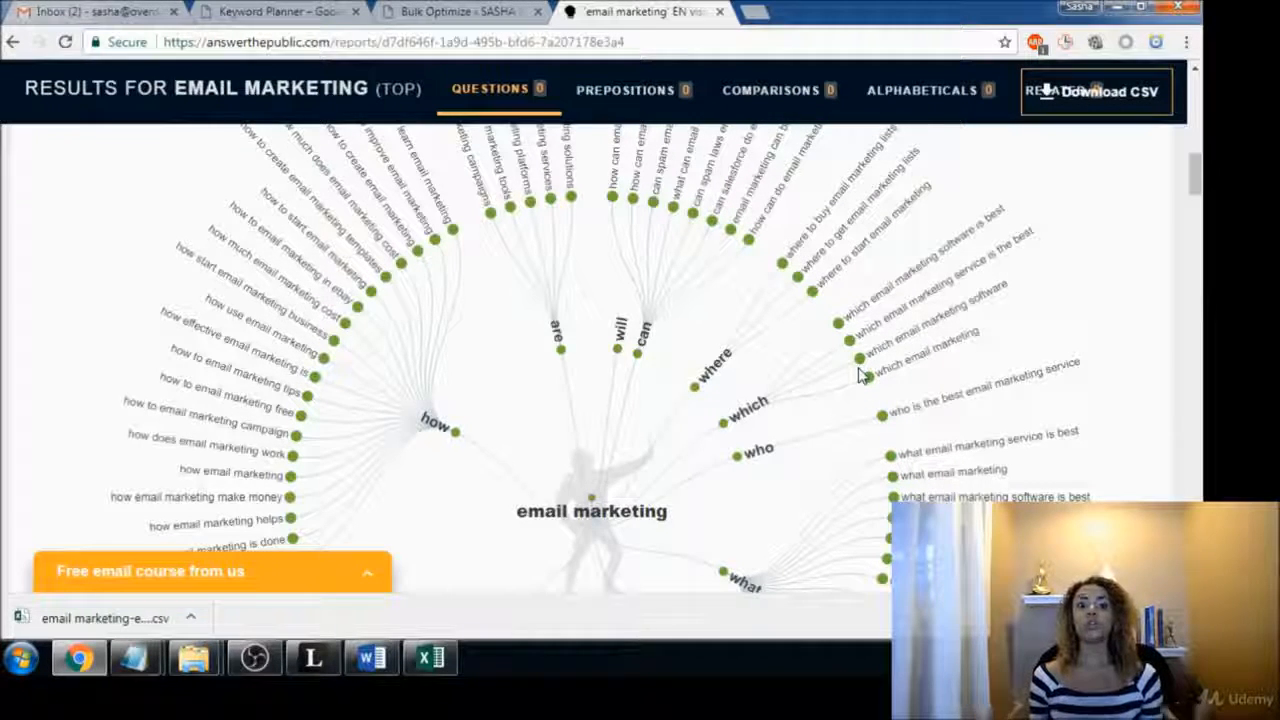
pyautogui.moveTo(450, 176)
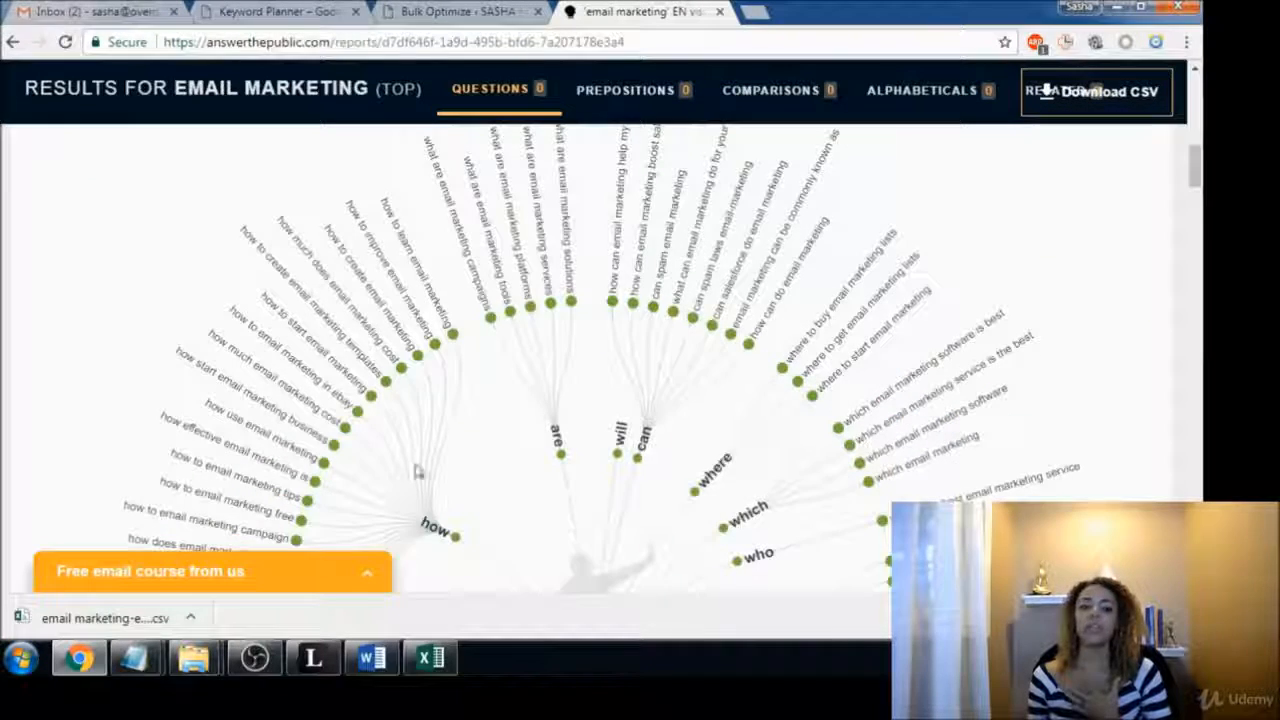
pyautogui.moveTo(370, 292)
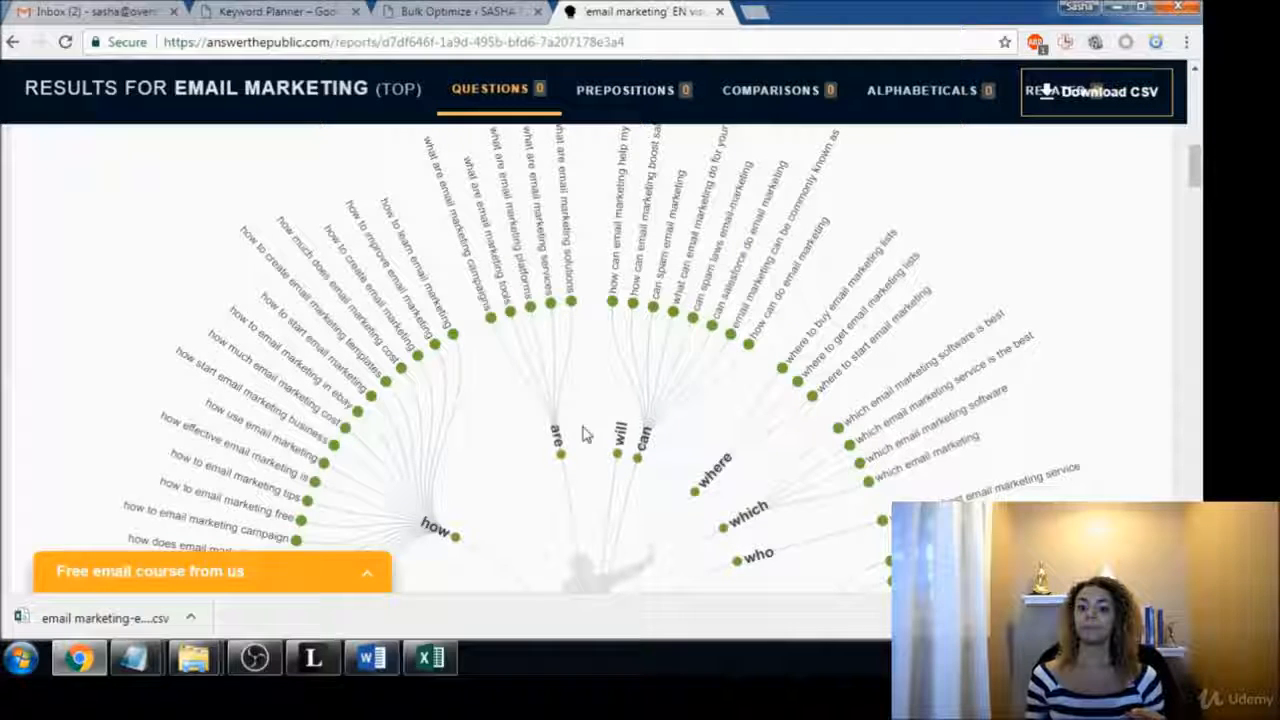
pyautogui.moveTo(744, 332)
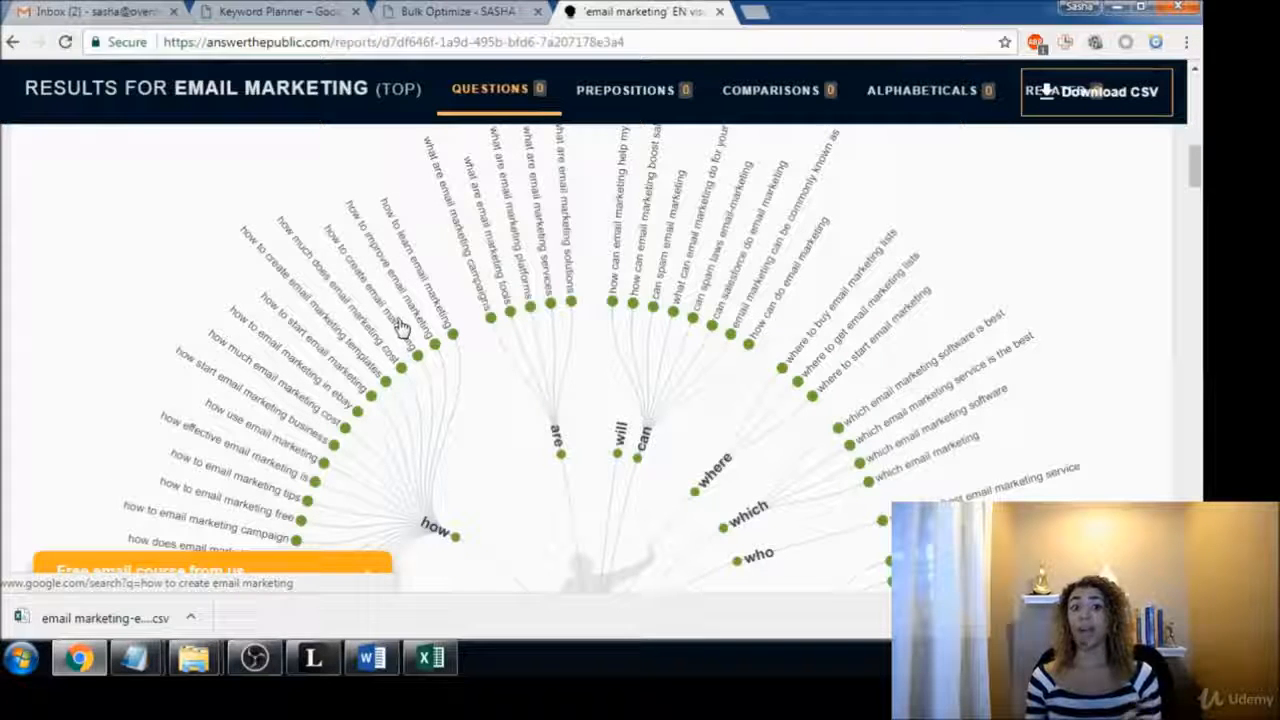
pyautogui.moveTo(724, 200)
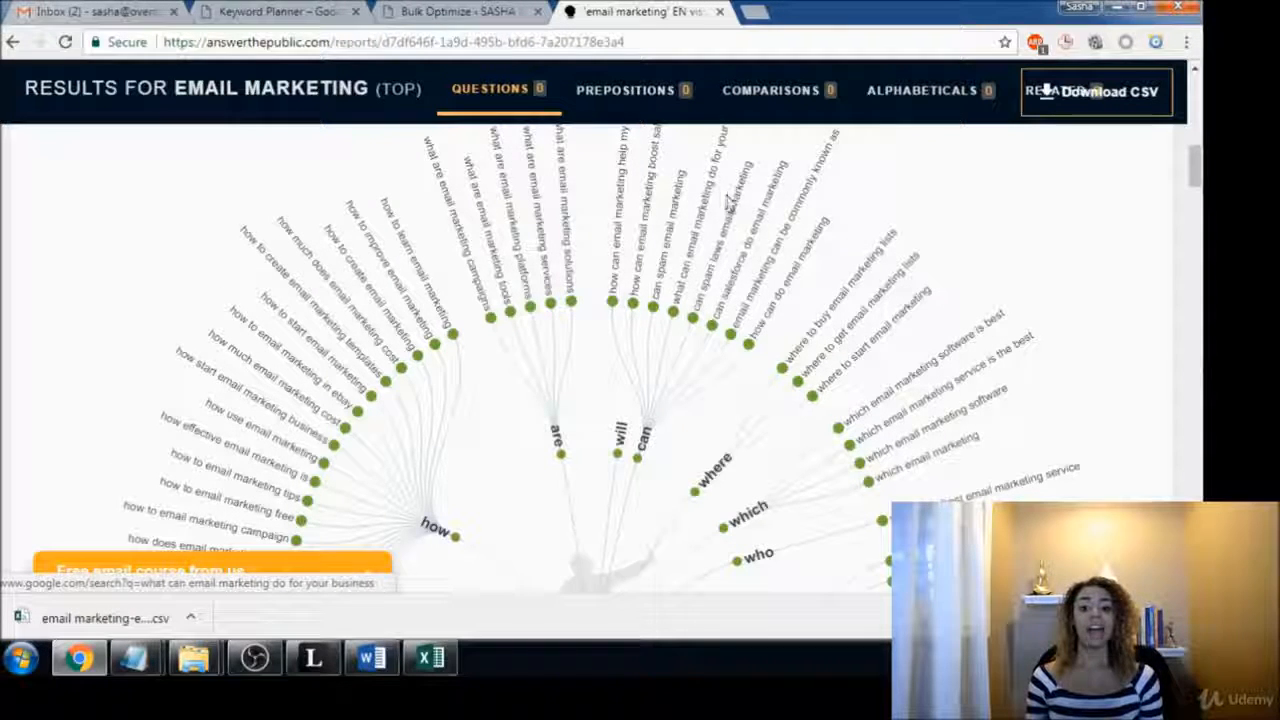
pyautogui.moveTo(820, 184)
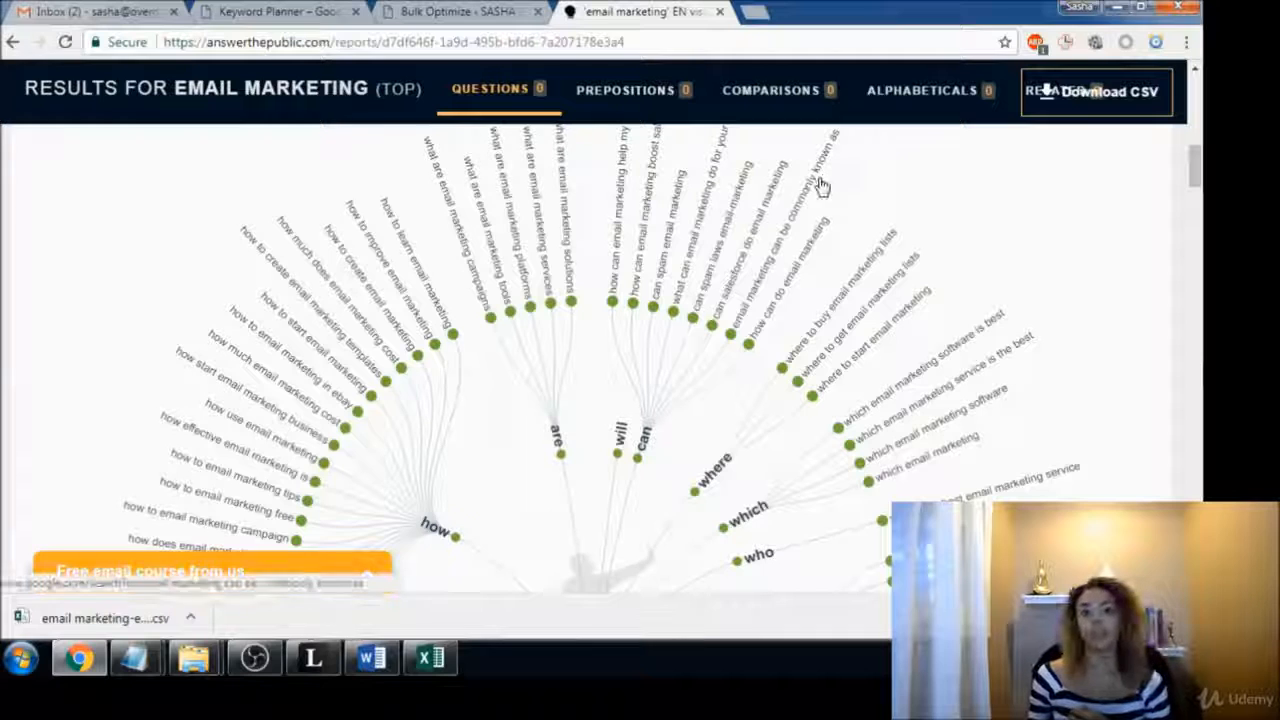
# Replace the keyword with 'keto diet' and run a new search.
pyautogui.scroll(3)
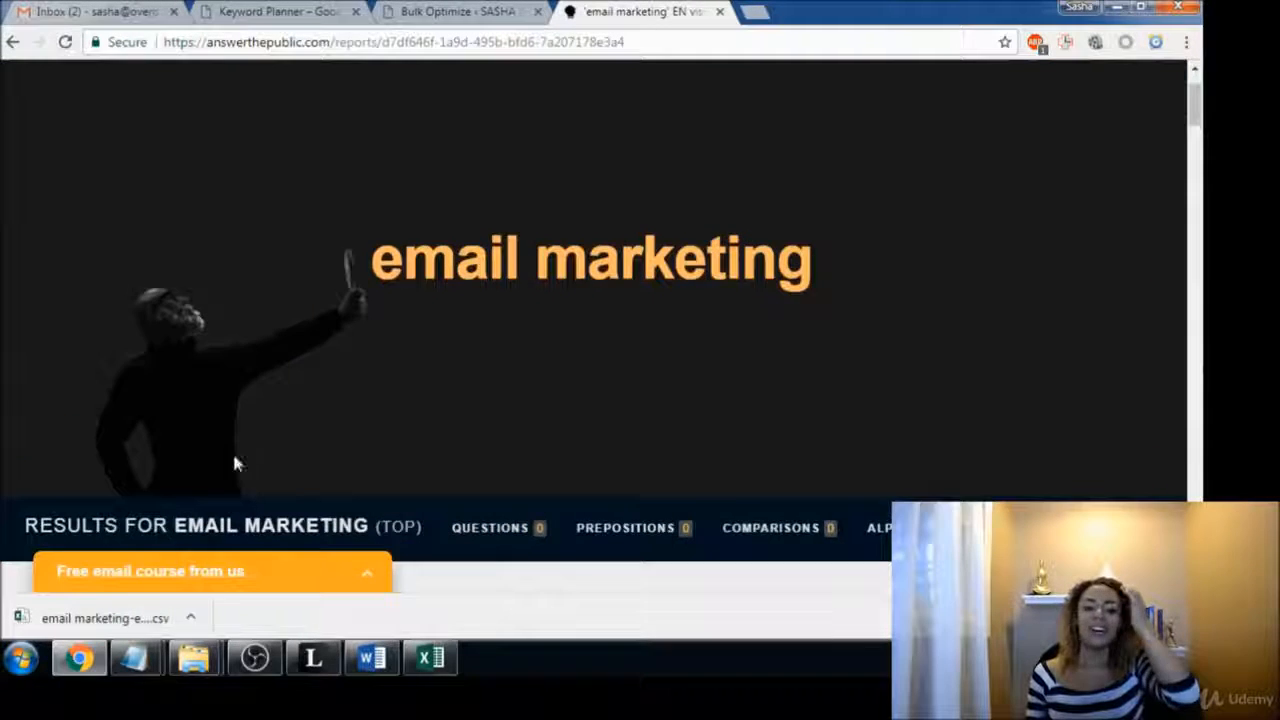
pyautogui.scroll(-3)
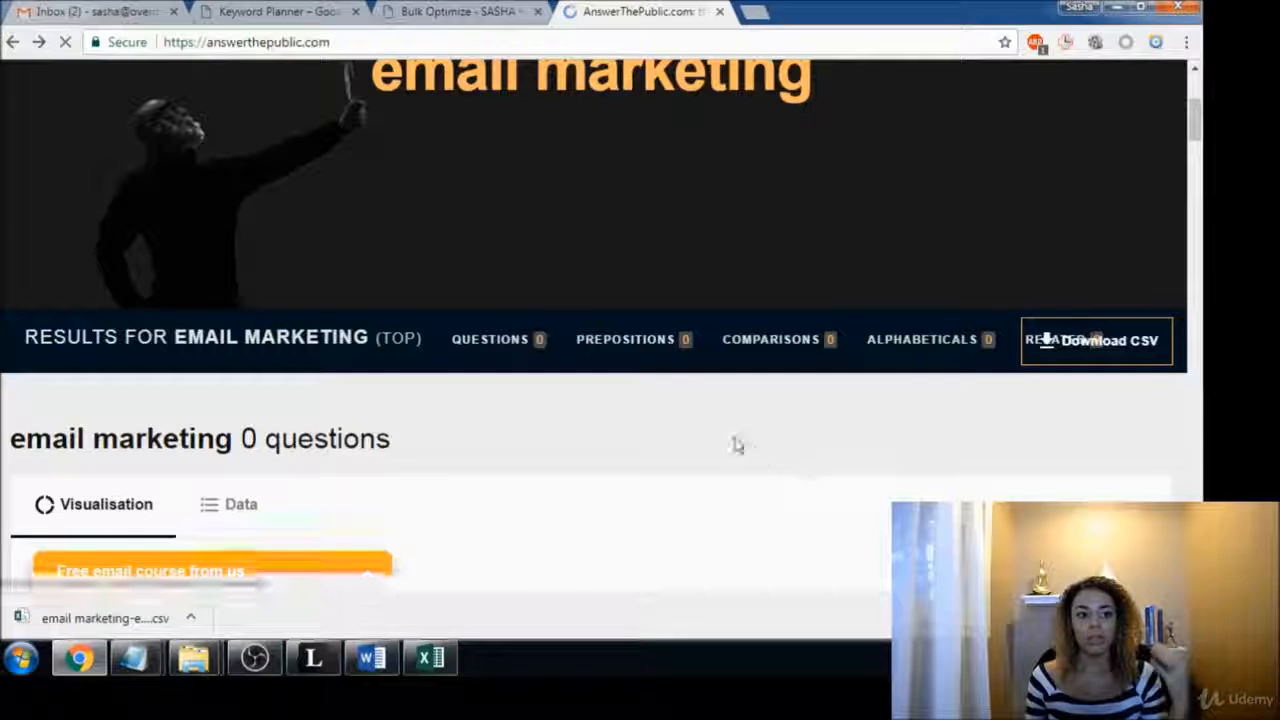
pyautogui.scroll(3)
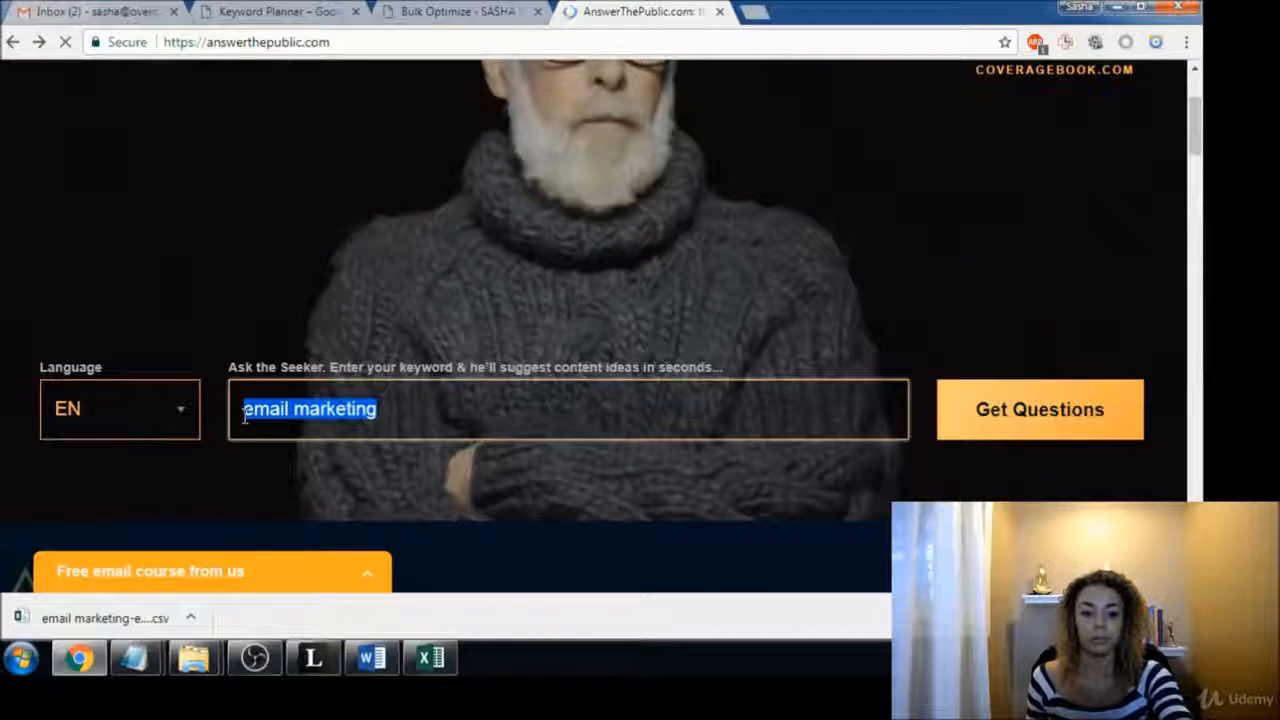
pyautogui.write('keto diet')
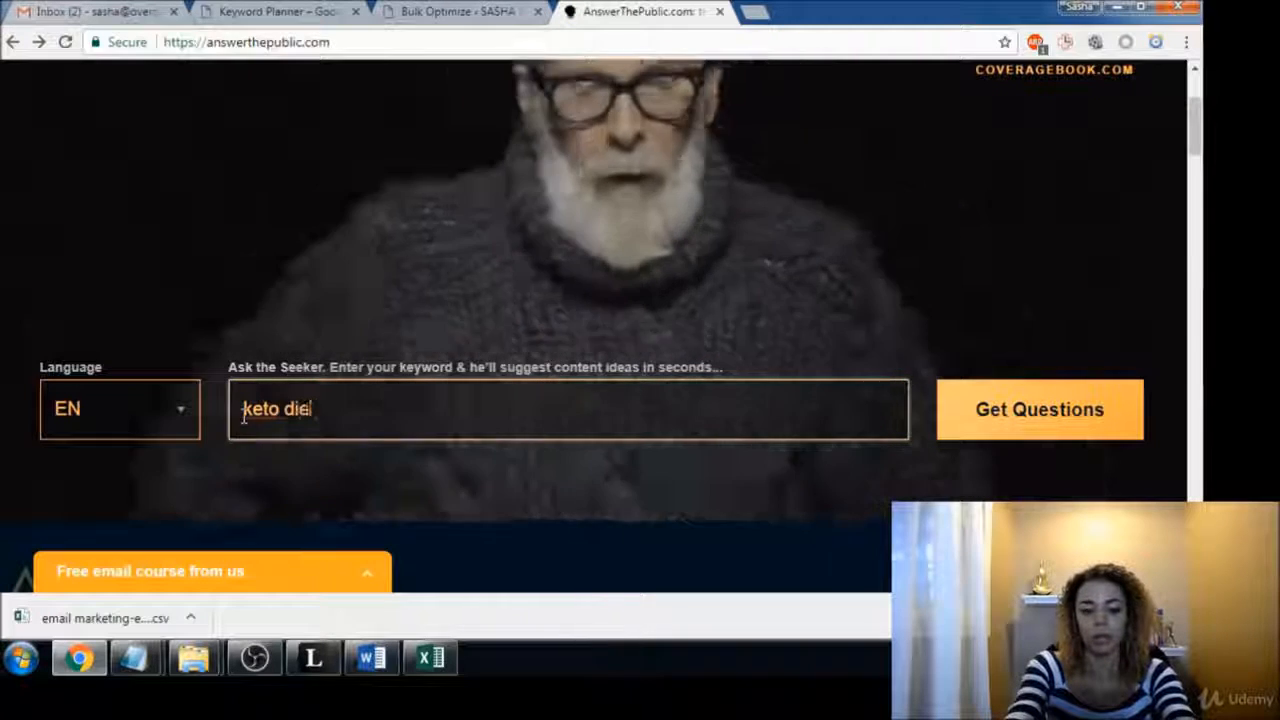
pyautogui.click(1038, 408)
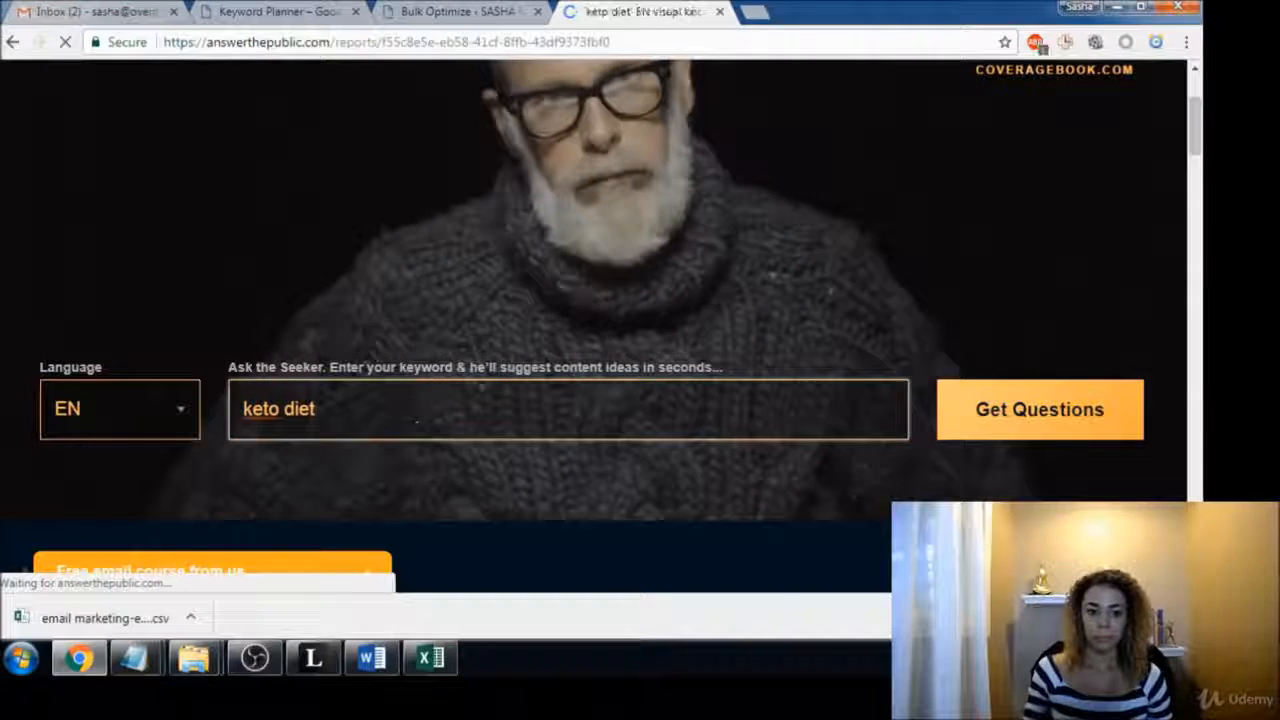
pyautogui.click(1038, 408)
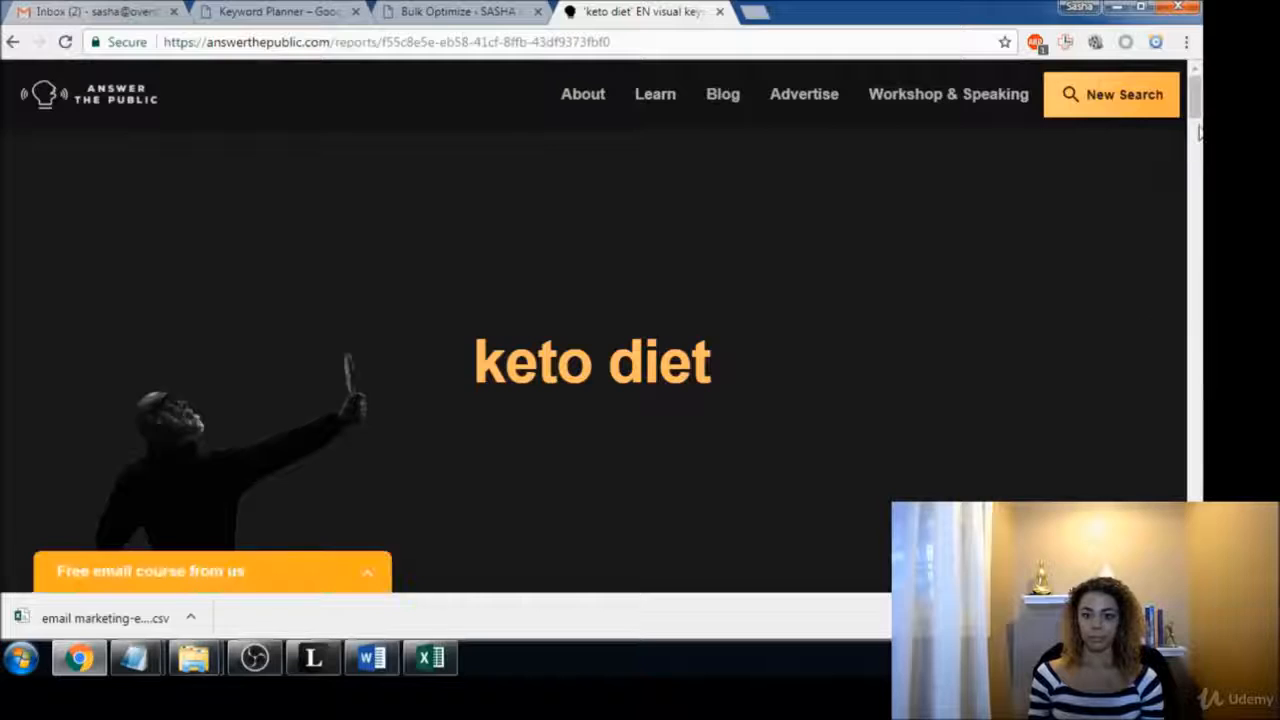
# Scroll through the keto diet visualisation with its 88 questions.
pyautogui.scroll(-3)
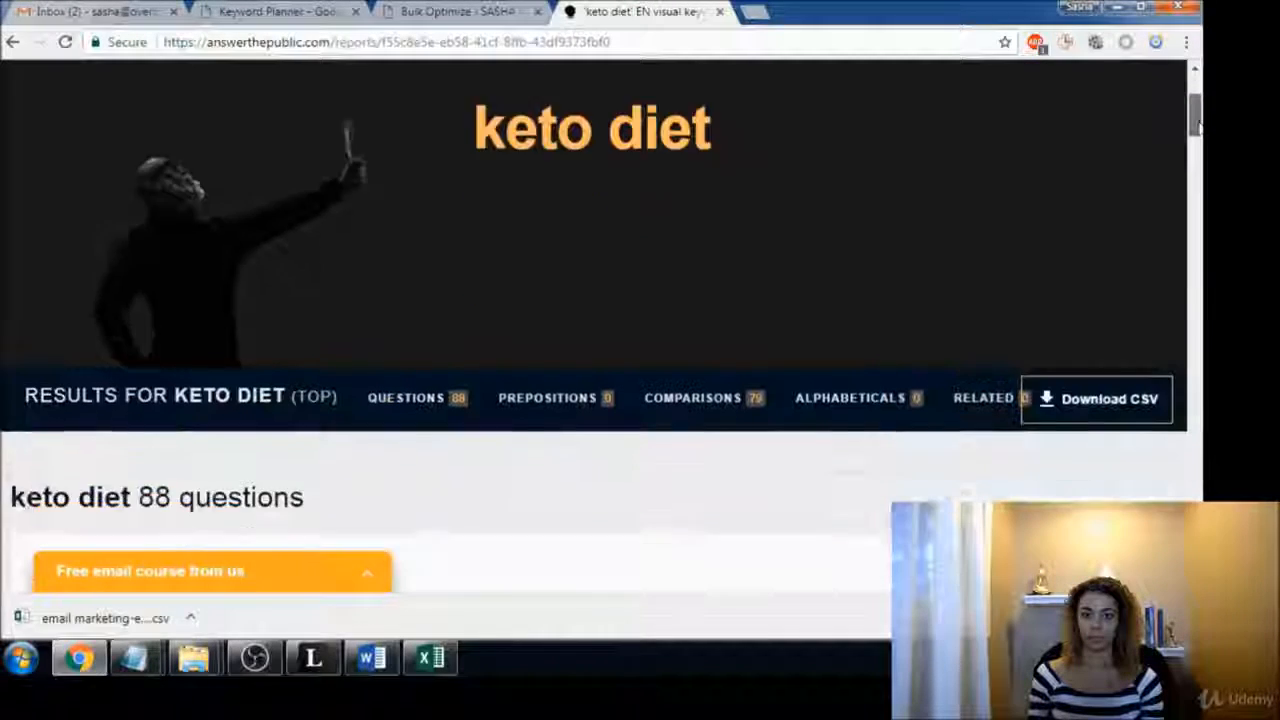
pyautogui.scroll(-3)
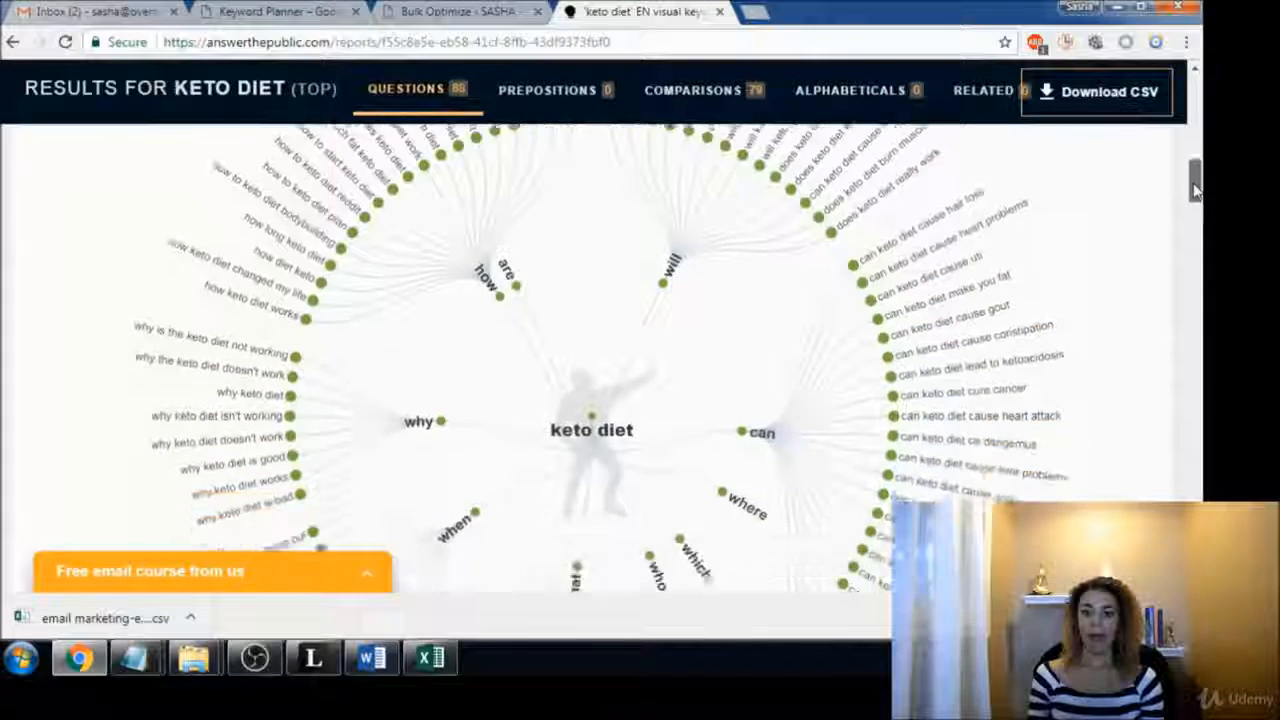
pyautogui.scroll(-3)
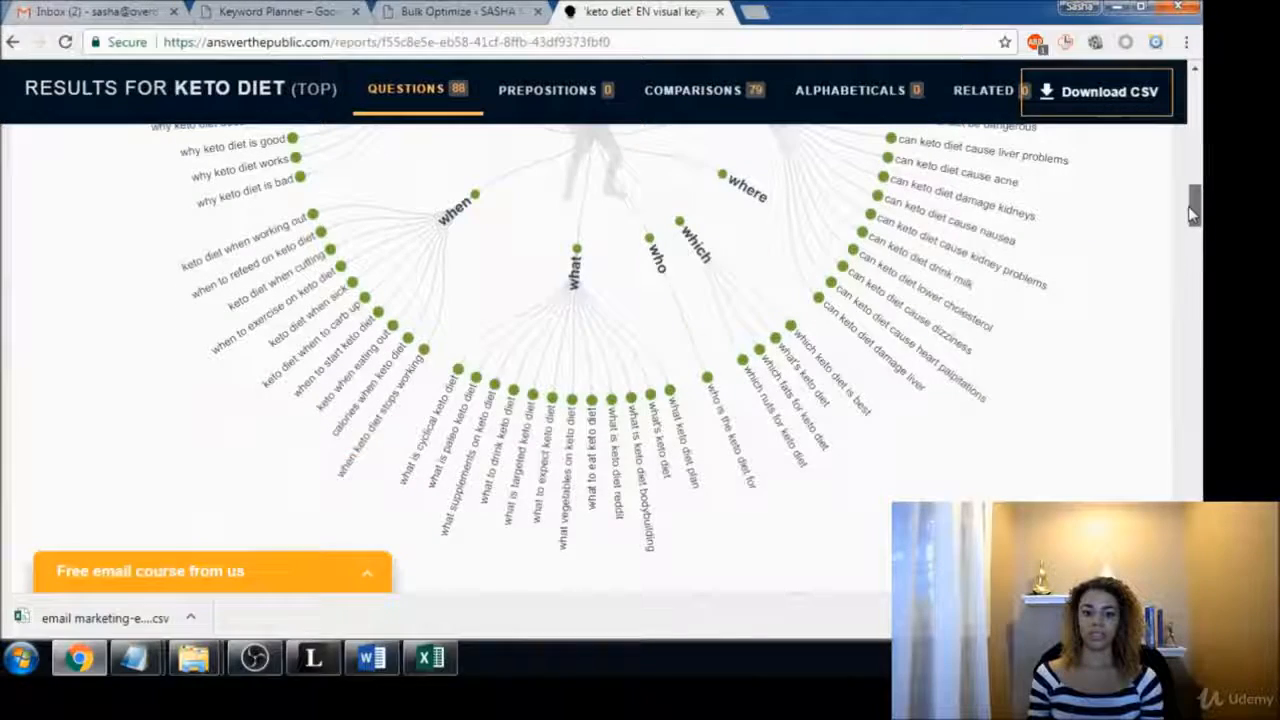
pyautogui.scroll(3)
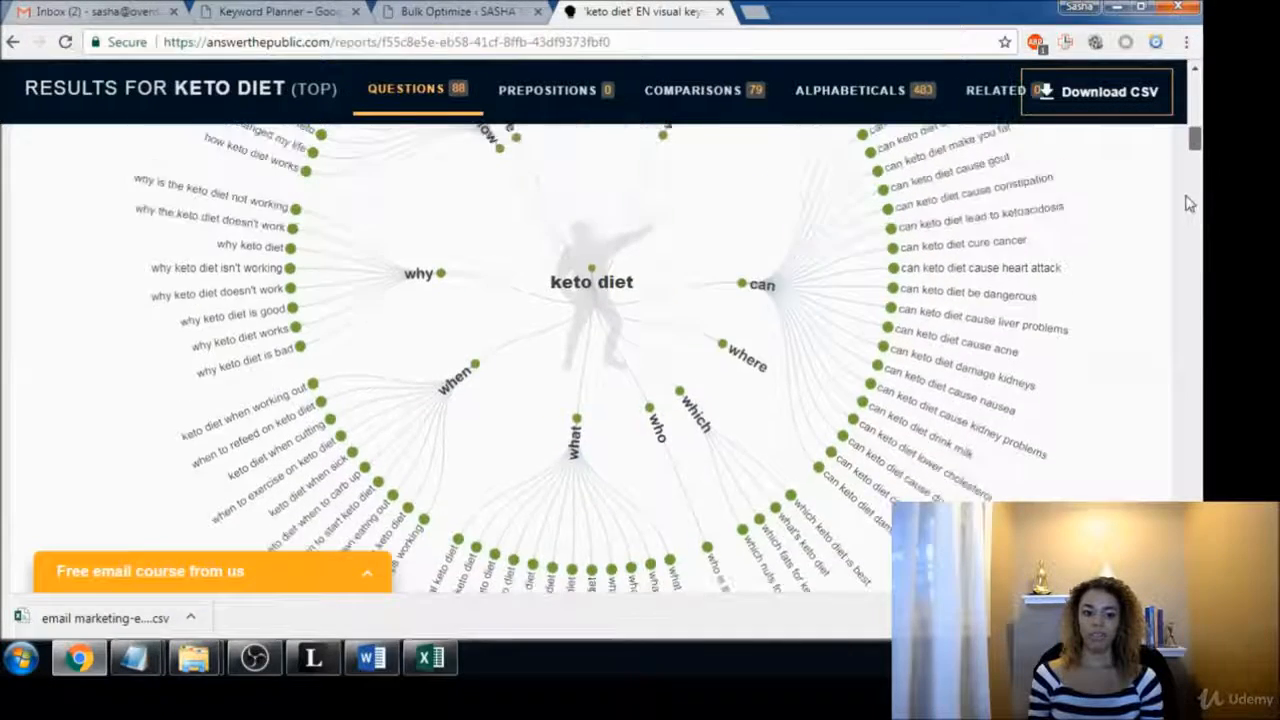
pyautogui.scroll(-3)
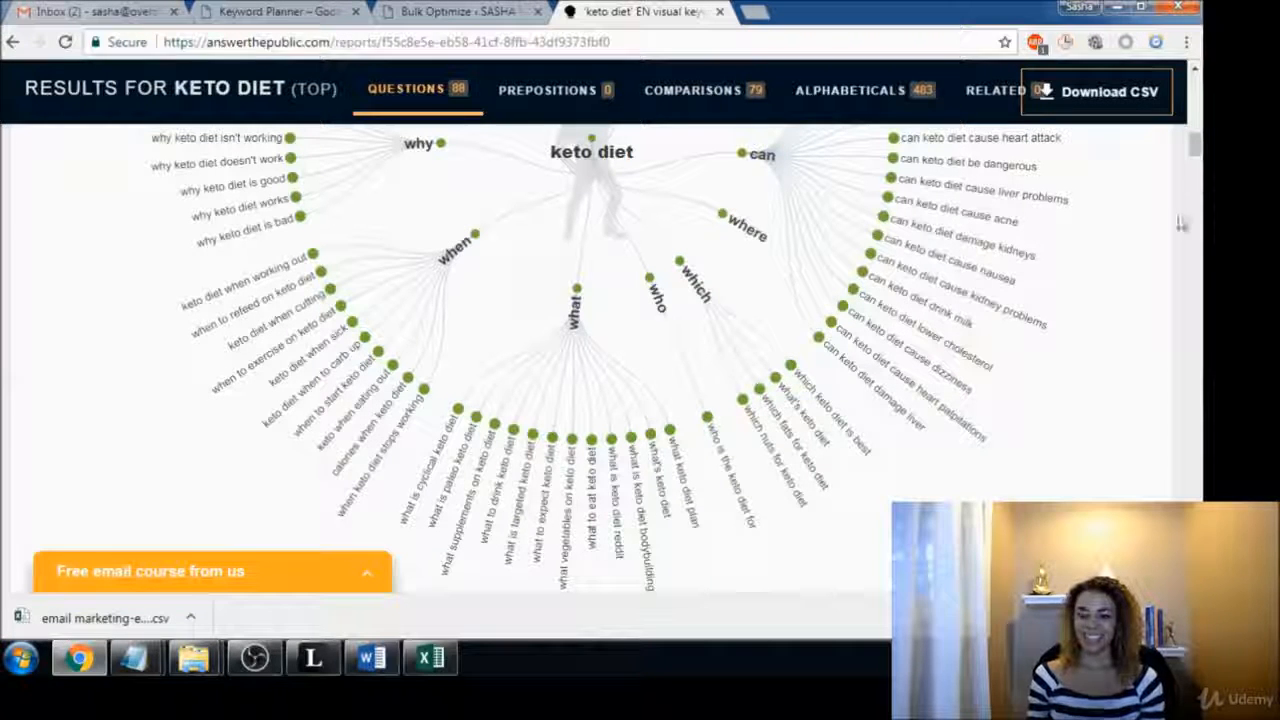
pyautogui.moveTo(1148, 292)
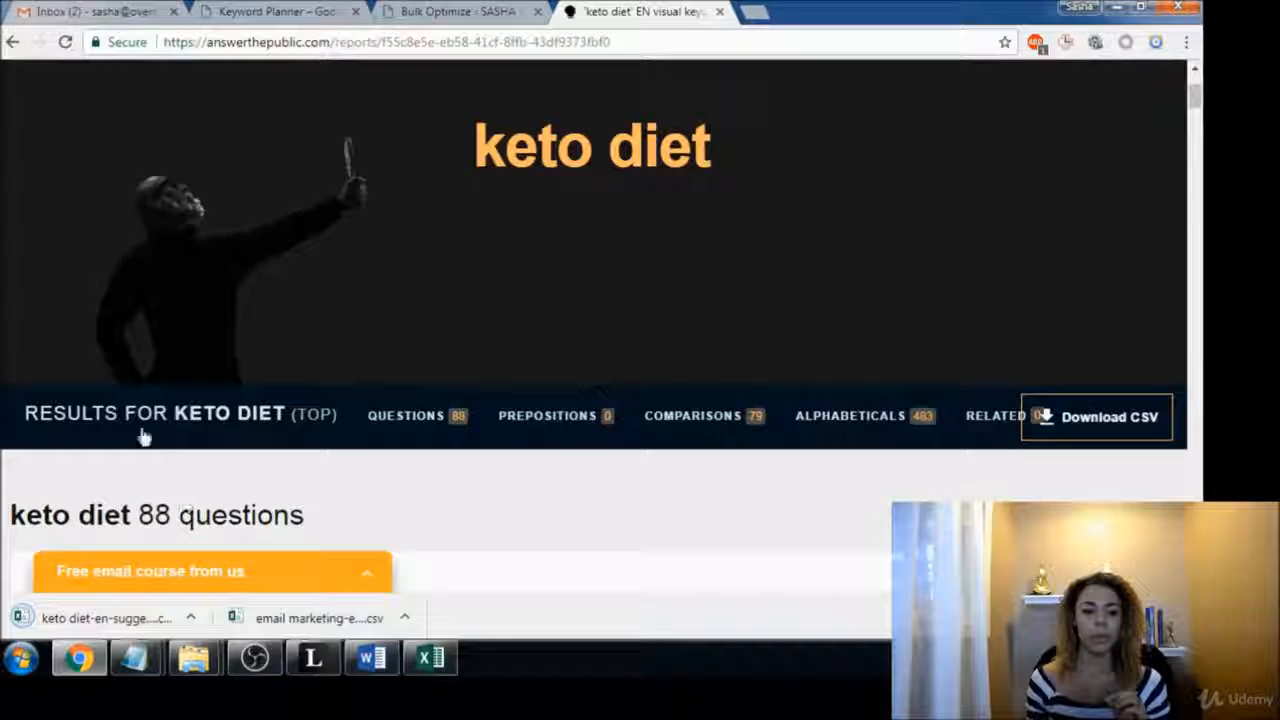
# Search 'make money online' and download its suggestions as a CSV.
pyautogui.scroll(3)
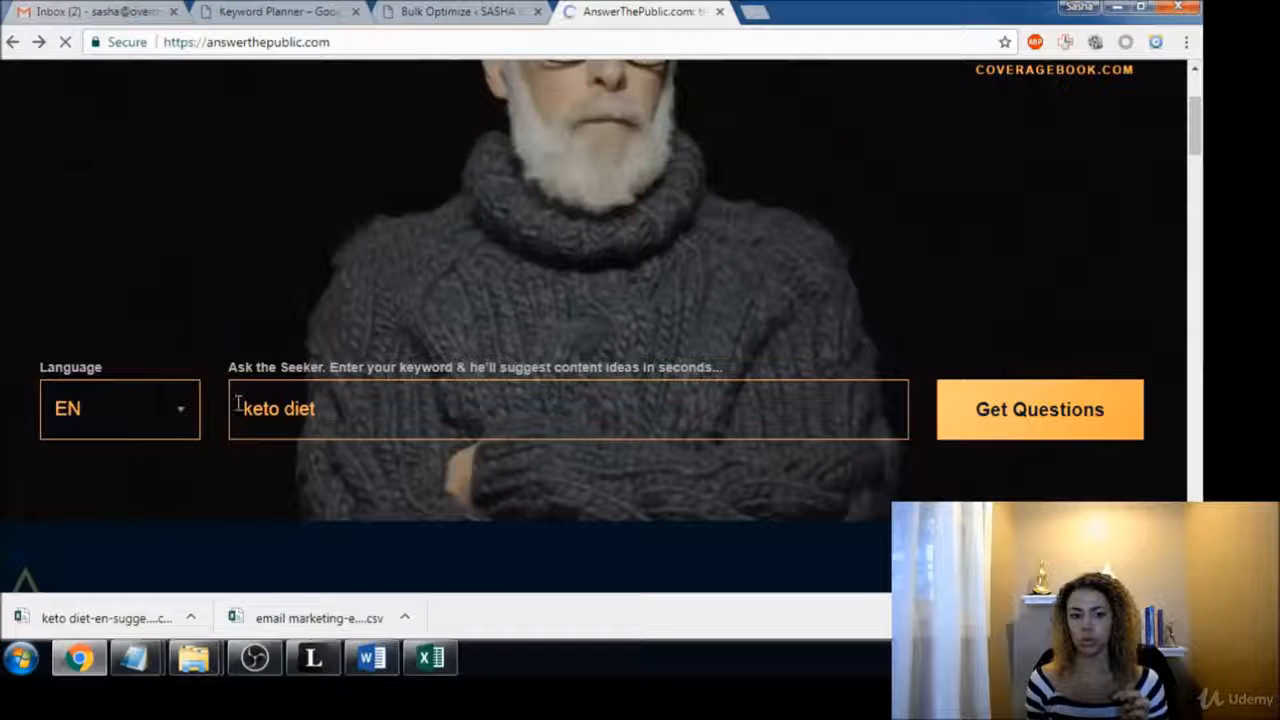
pyautogui.doubleClick(278, 408)
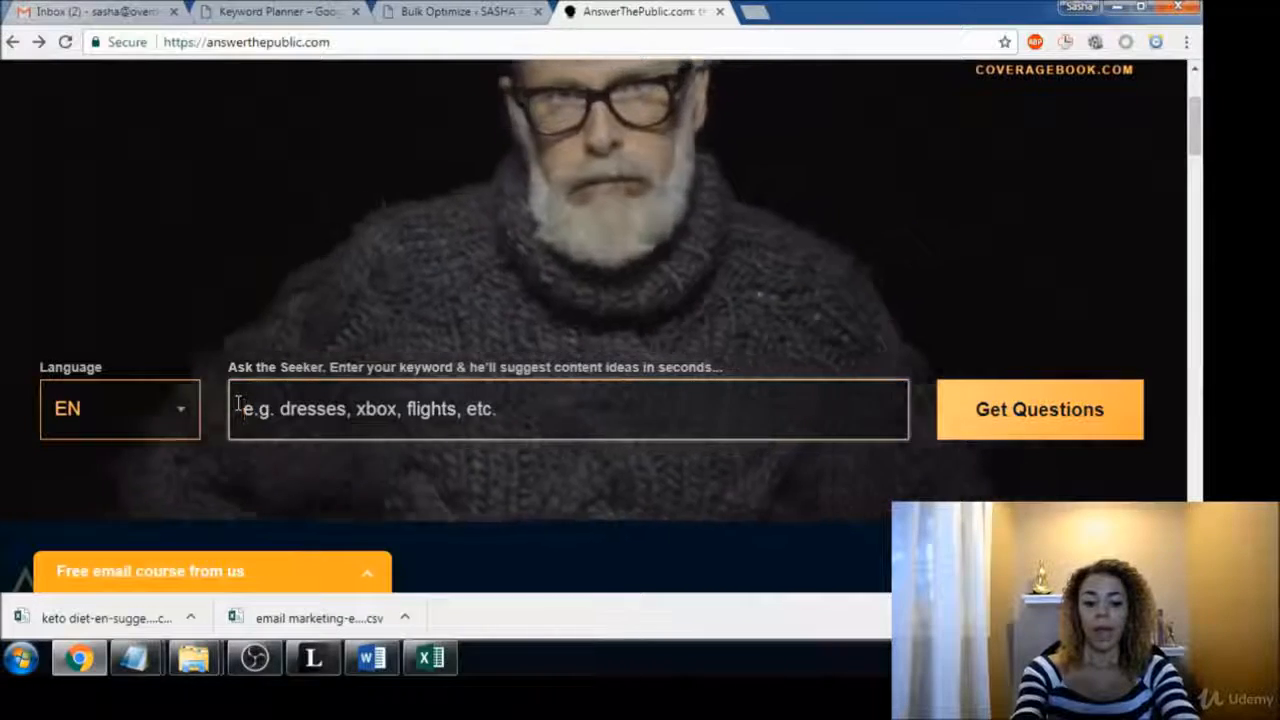
pyautogui.write('make money online')
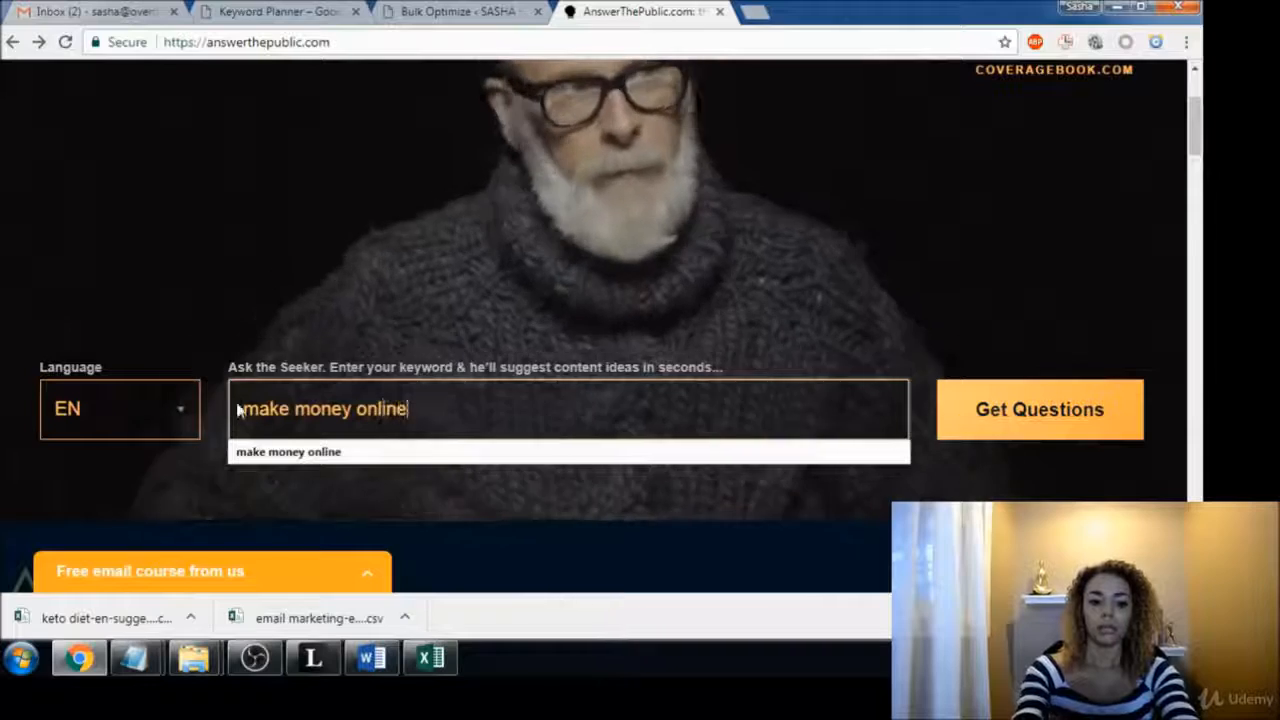
pyautogui.click(1038, 408)
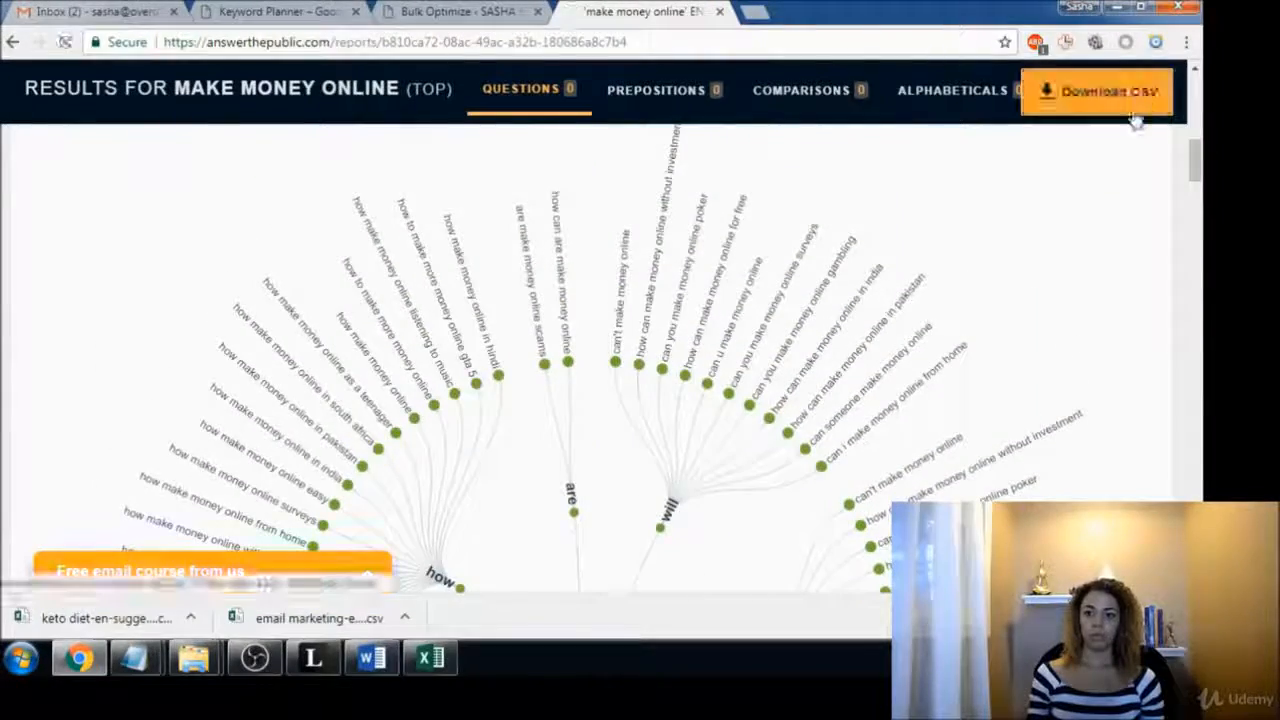
pyautogui.click(1096, 92)
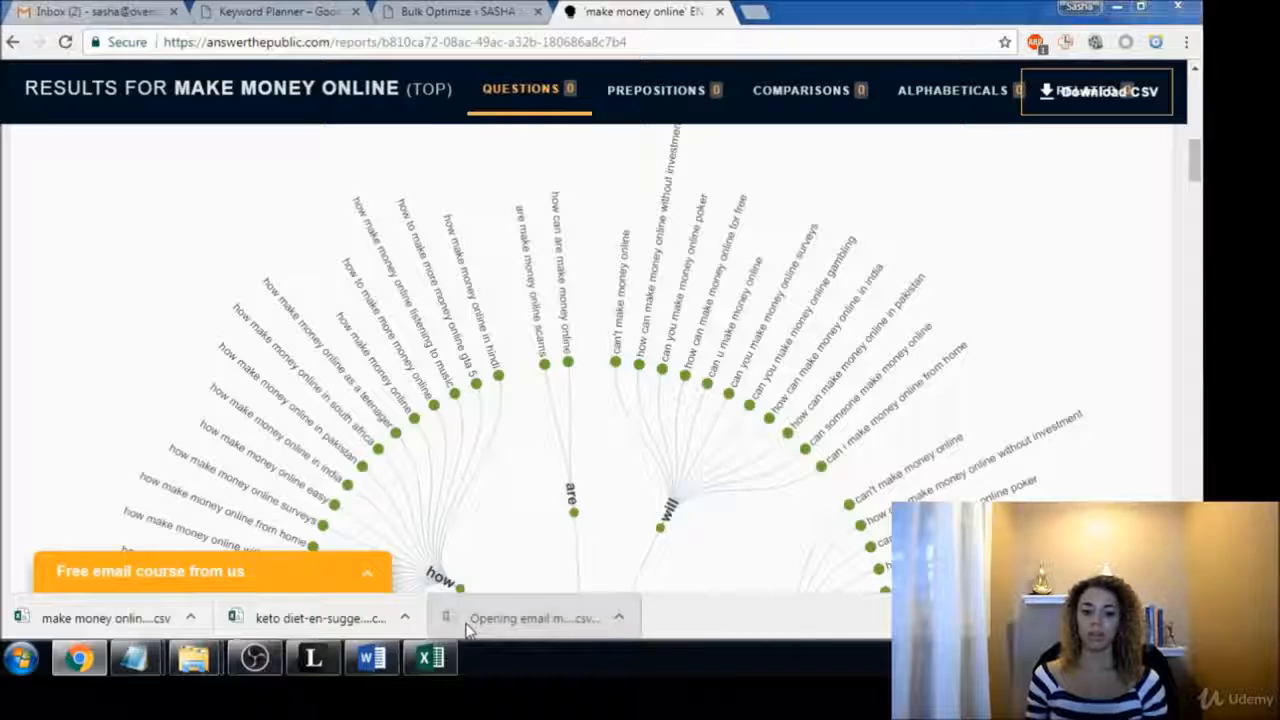
# Open the email marketing CSV in Excel and review the modifier and suggestion rows.
pyautogui.click(532, 616)
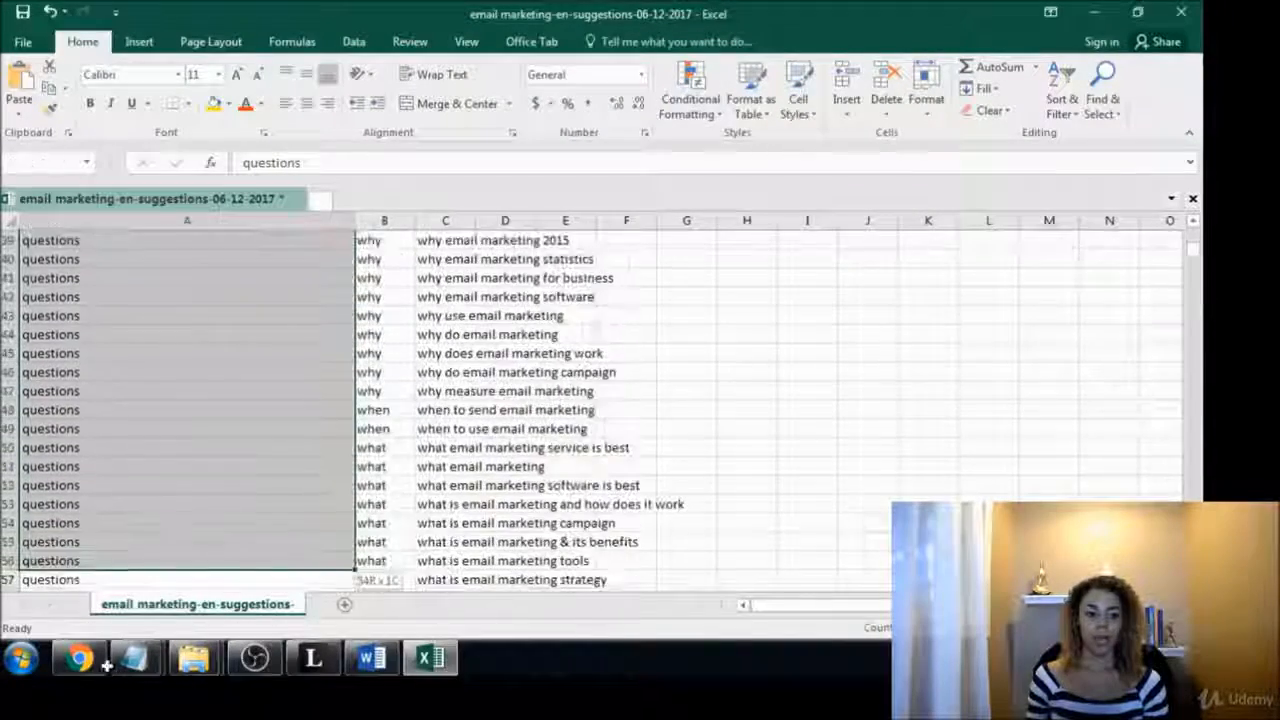
pyautogui.scroll(-3)
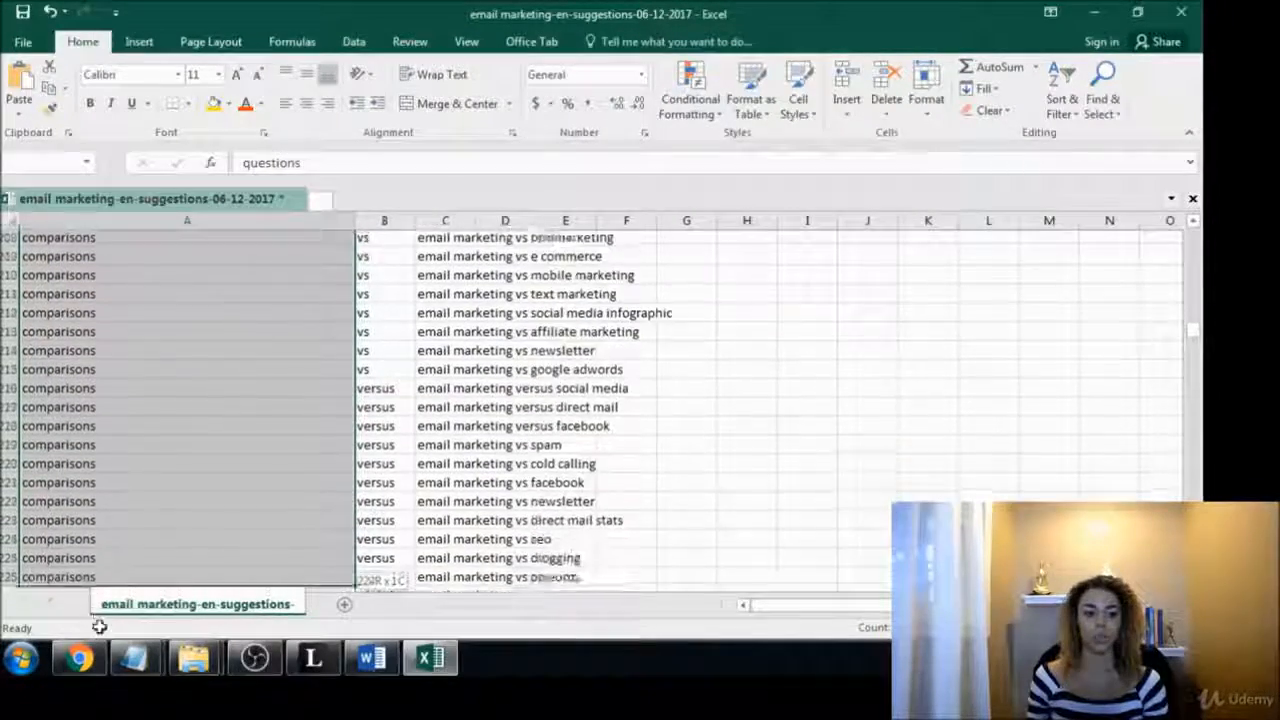
pyautogui.scroll(-3)
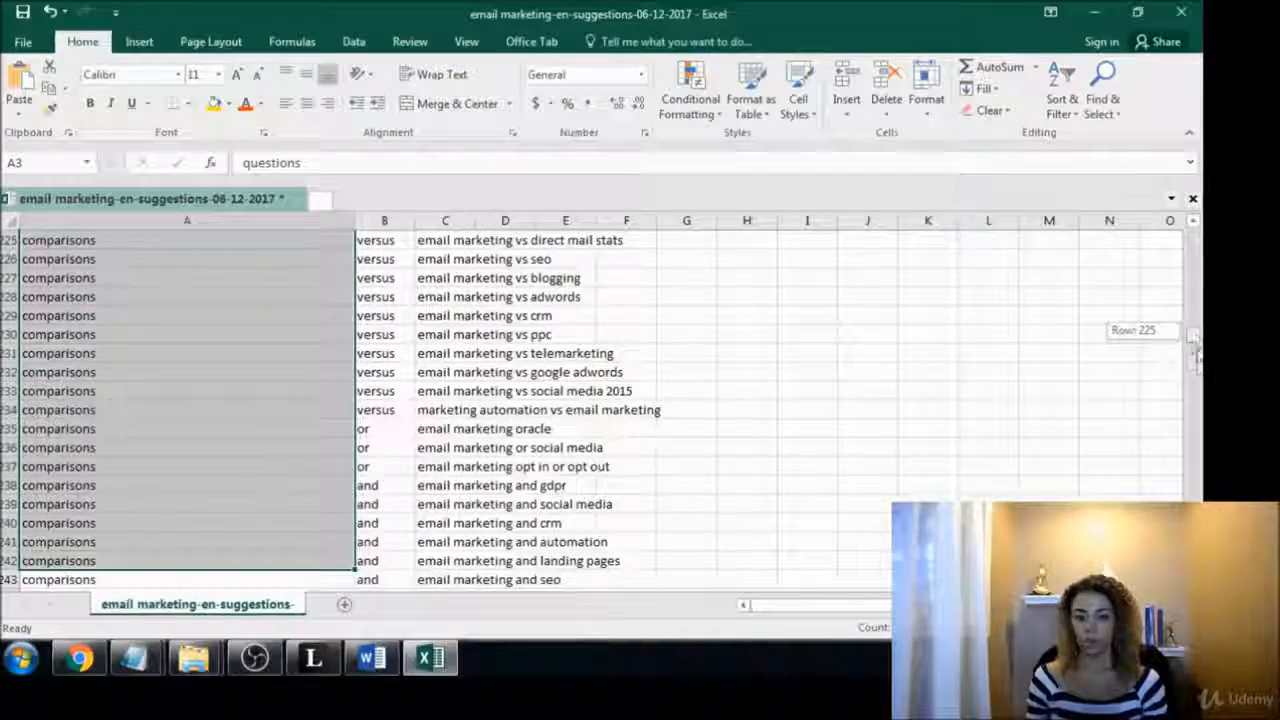
pyautogui.scroll(-3)
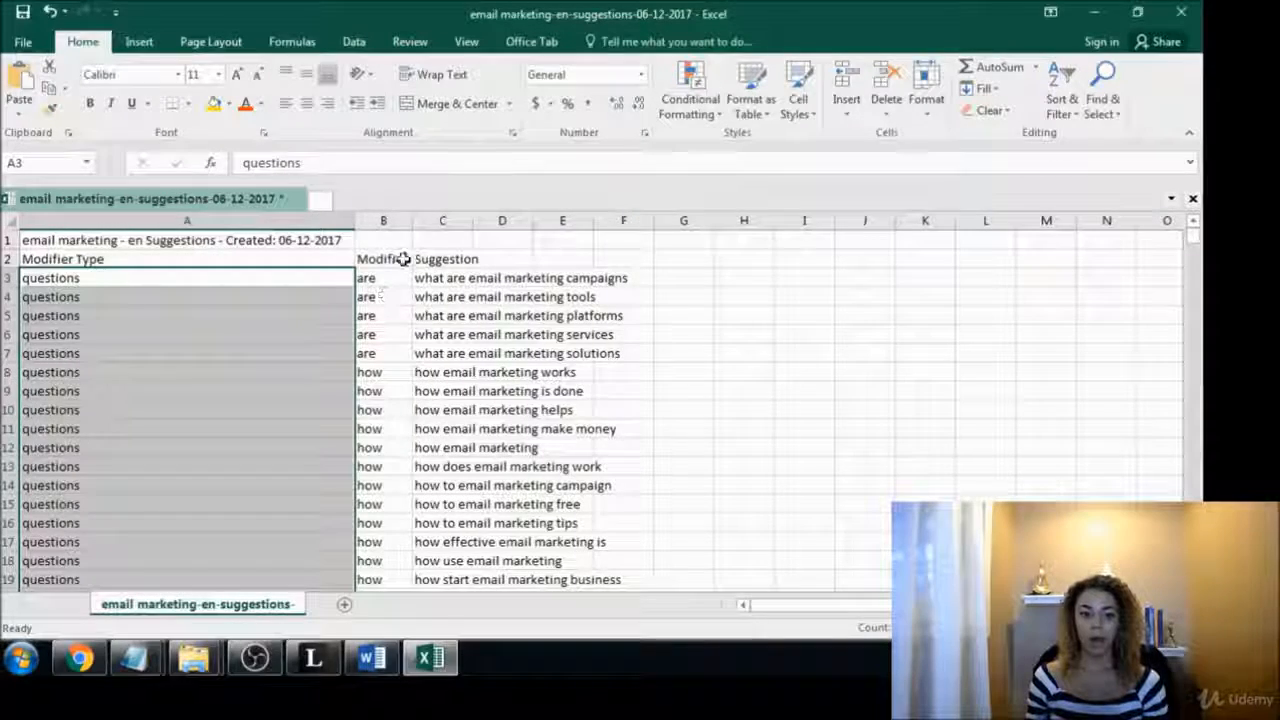
pyautogui.scroll(-3)
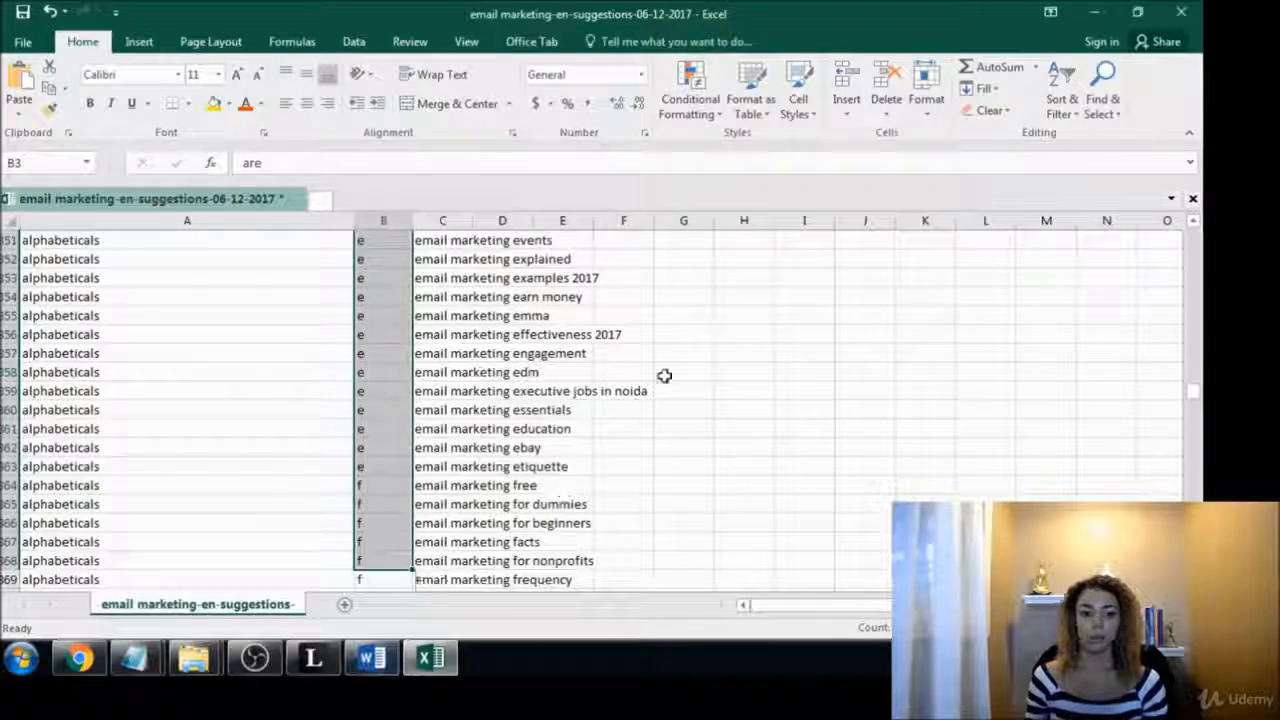
pyautogui.scroll(3)
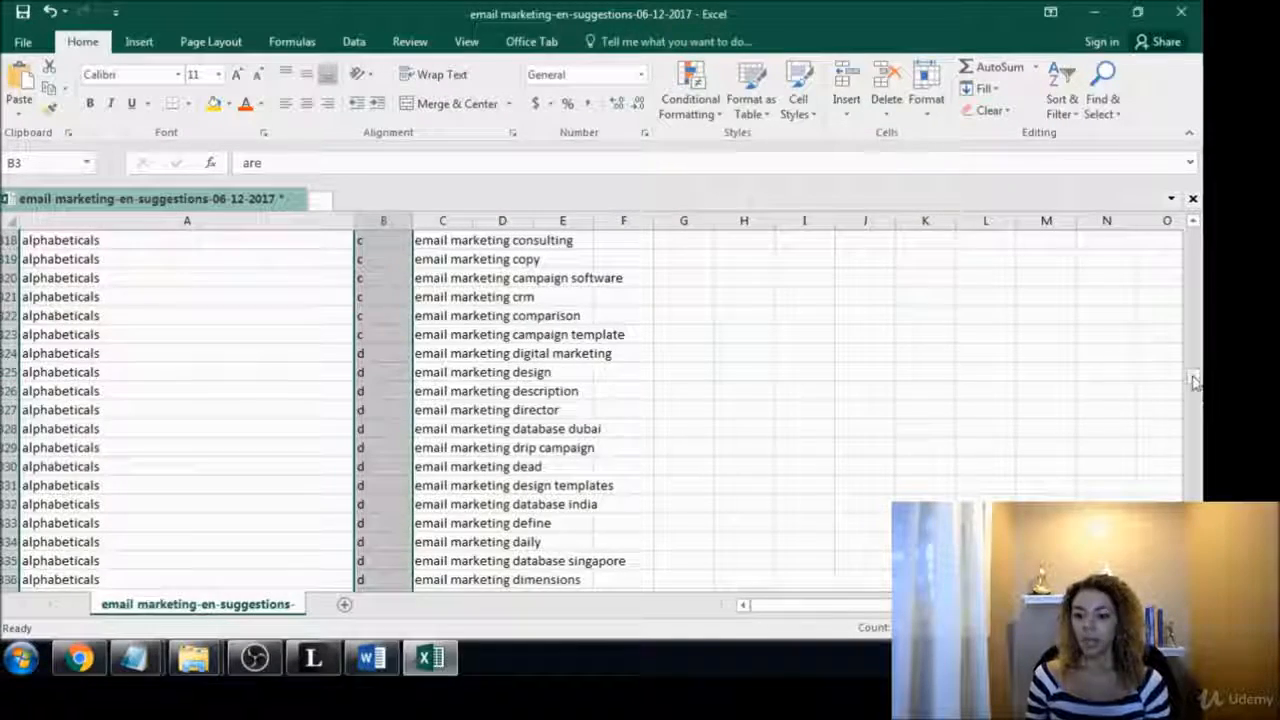
pyautogui.scroll(3)
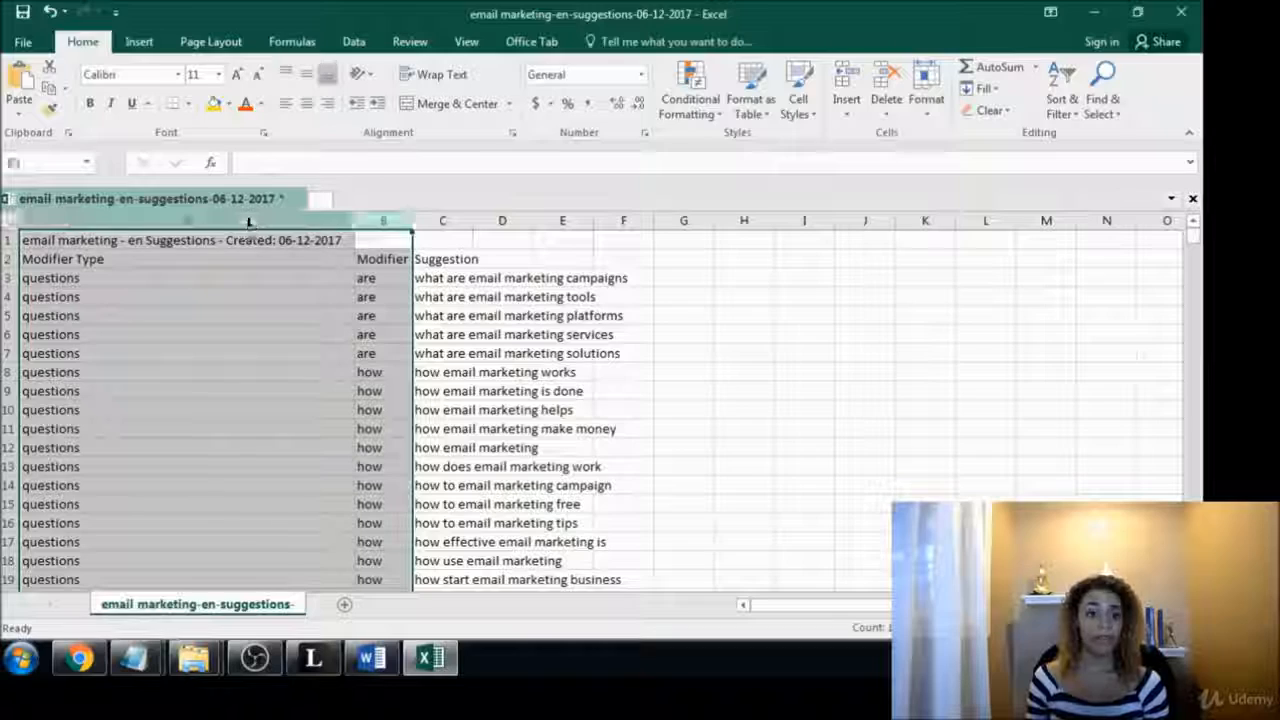
# Delete the Modifier Type and Modifier columns from the email marketing sheet.
pyautogui.rightClick(384, 220)
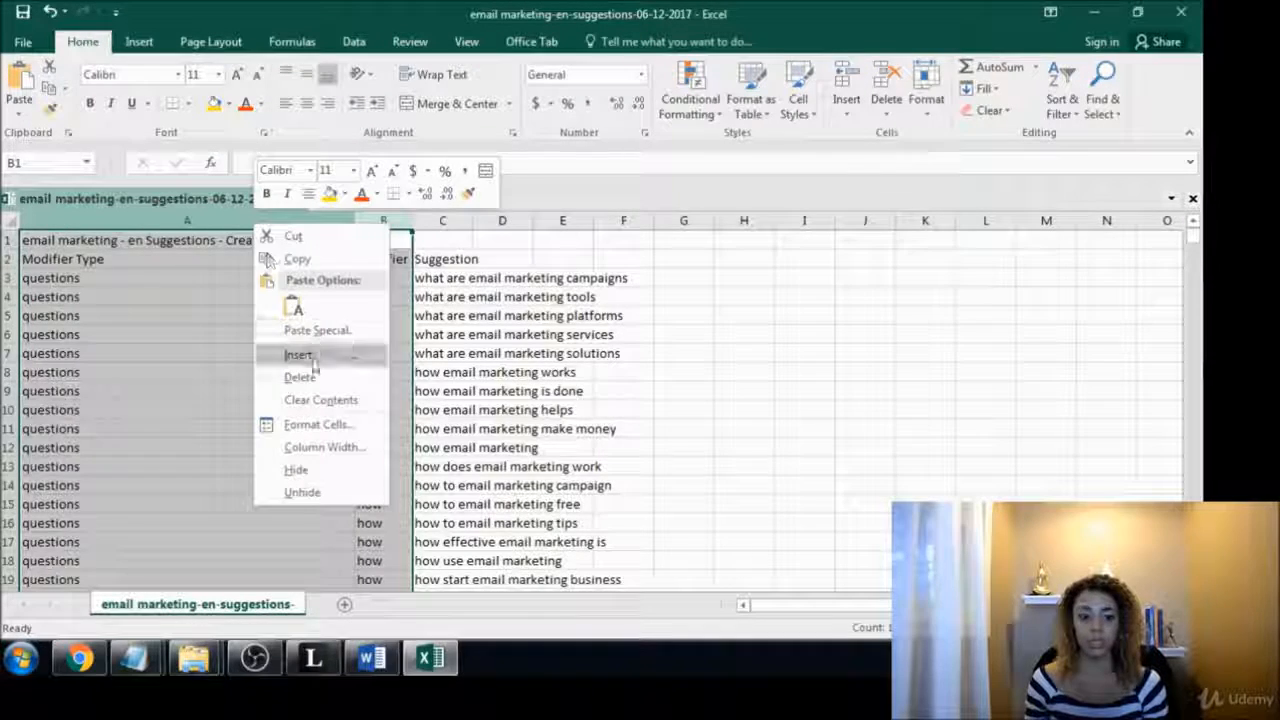
pyautogui.click(300, 376)
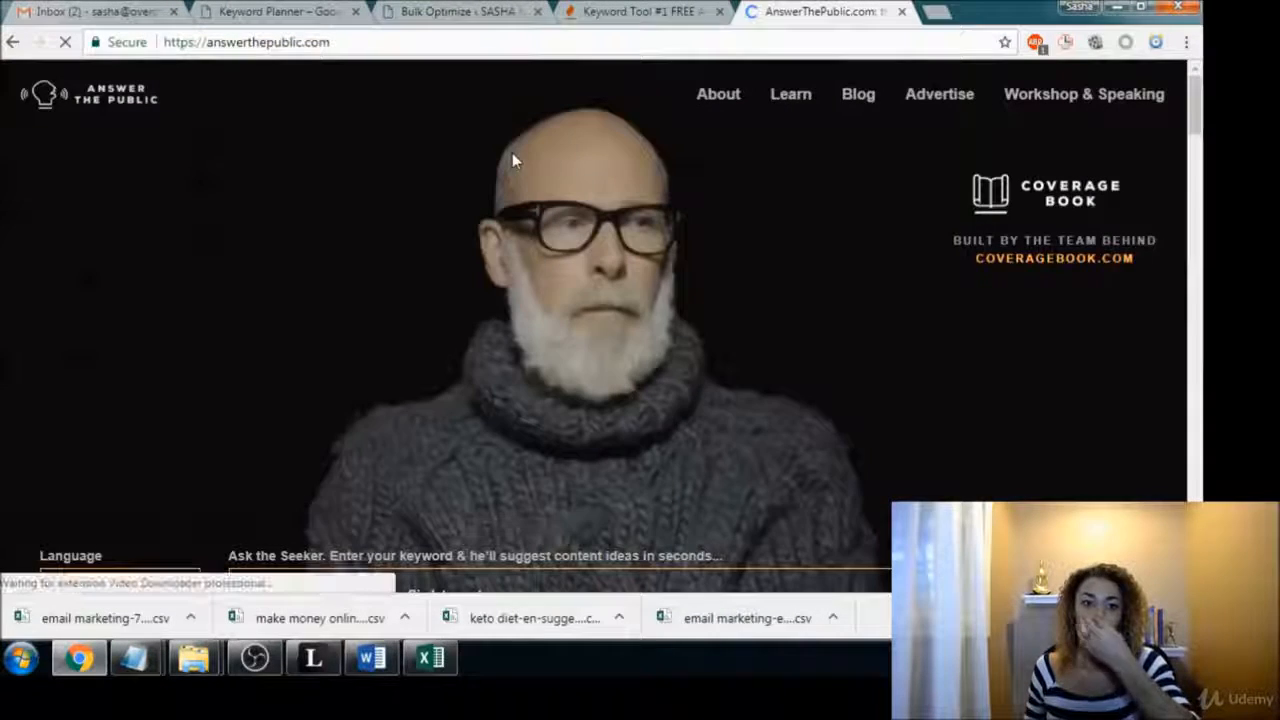
# Enter 'autoresponder' in the search box and get its question ideas.
pyautogui.scroll(-3)
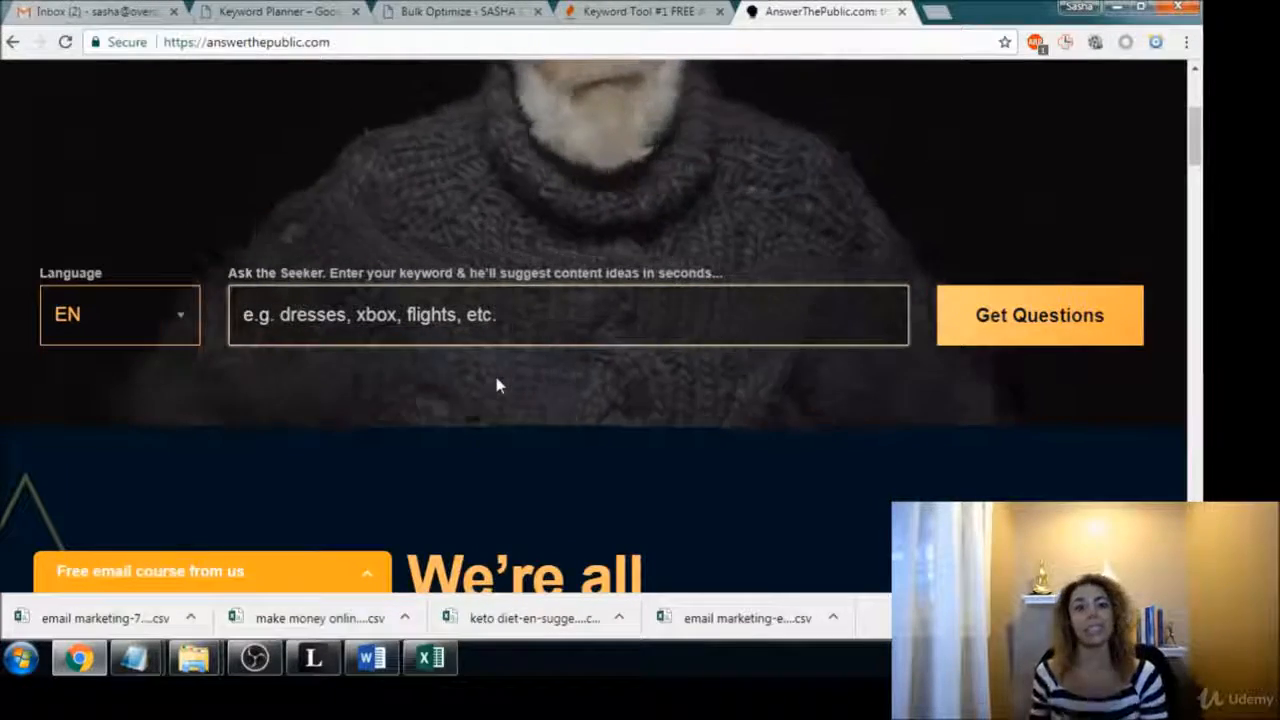
pyautogui.write('a')
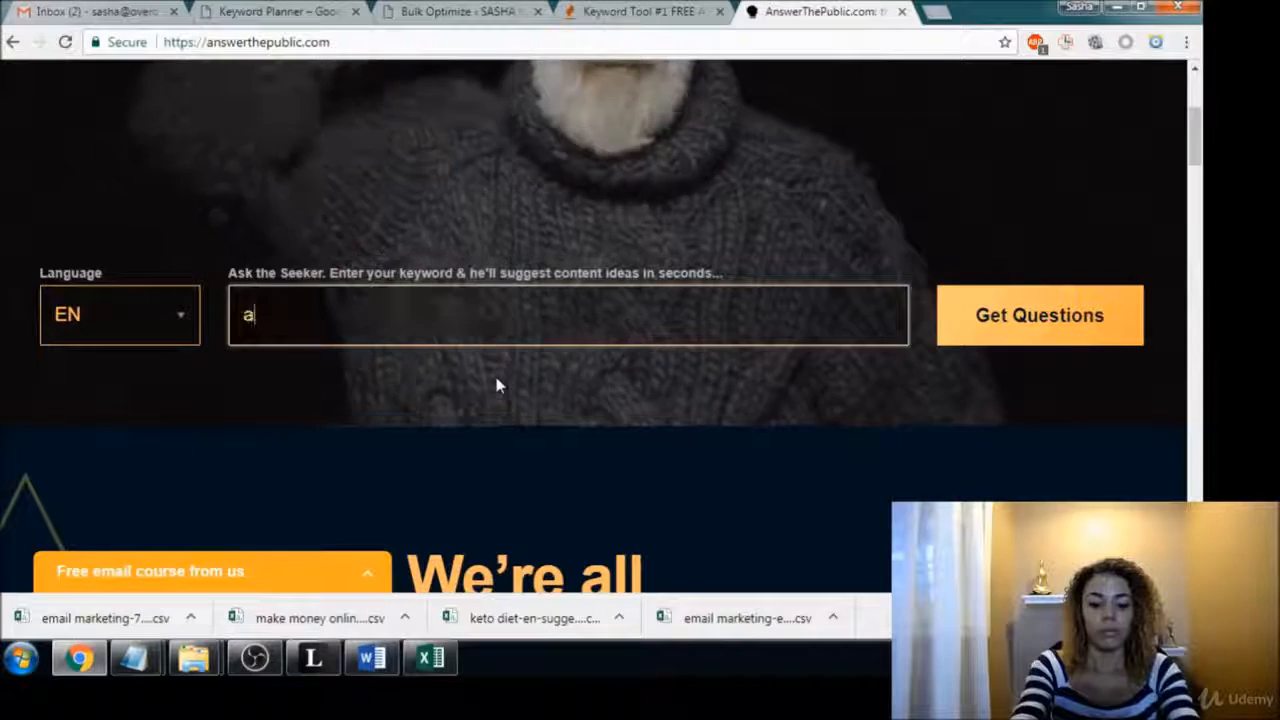
pyautogui.write('t')
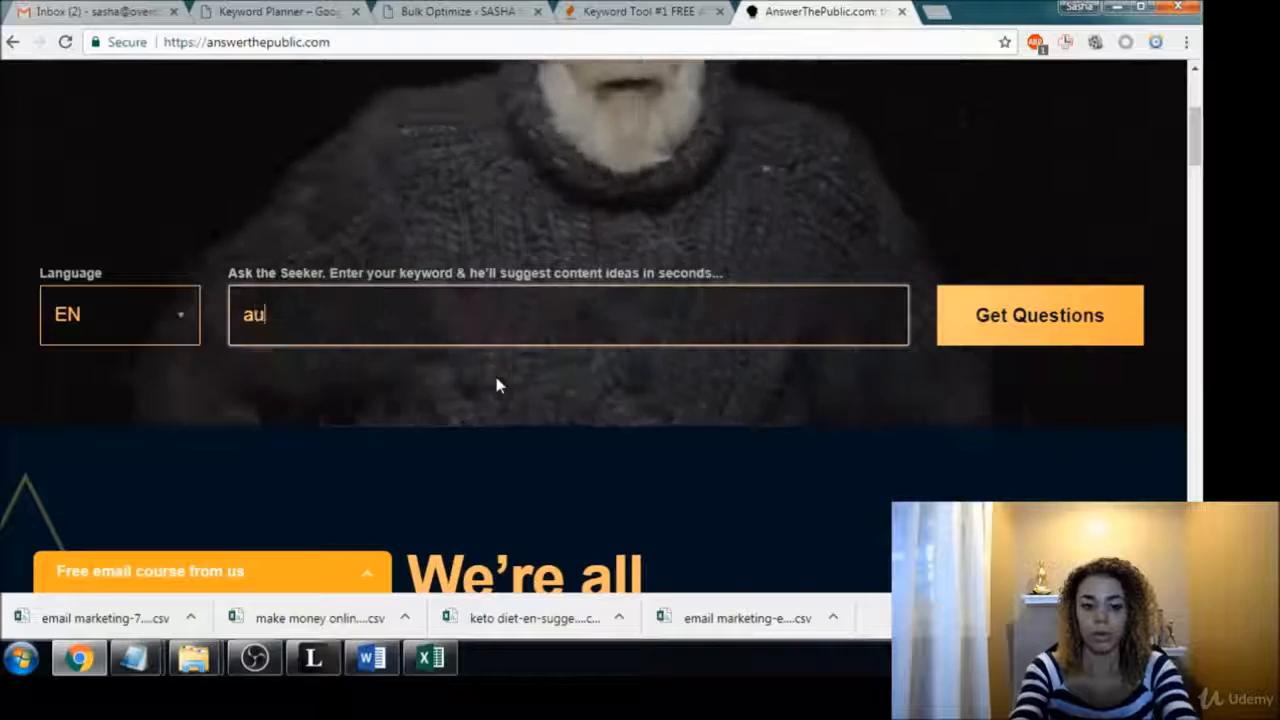
pyautogui.write('torespond')
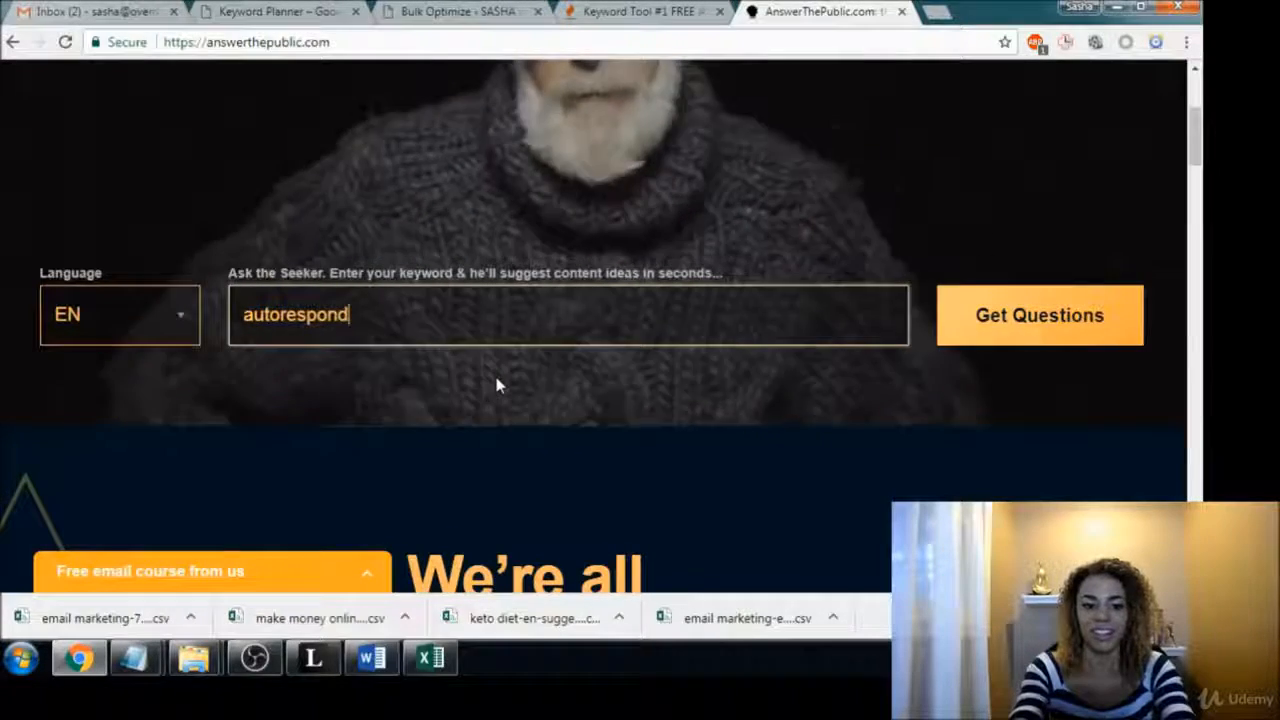
pyautogui.click(1038, 314)
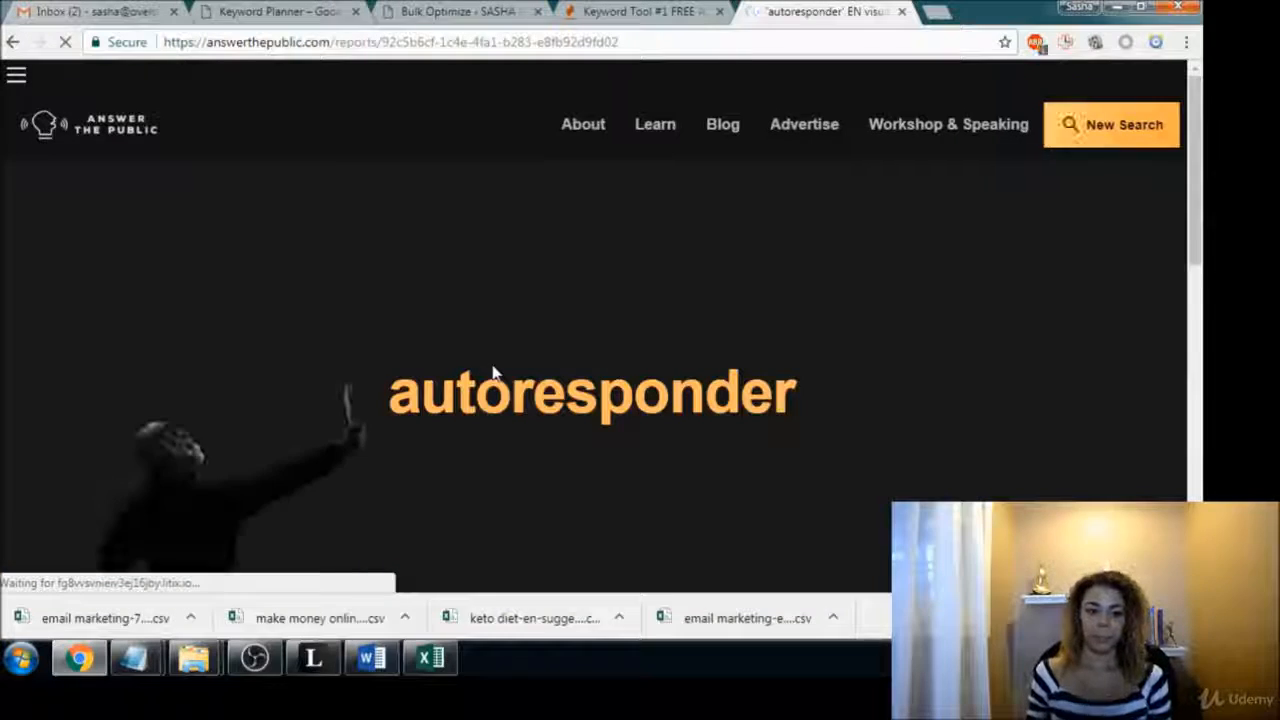
# Download the autoresponder suggestions as a CSV and open the file in Excel.
pyautogui.scroll(-3)
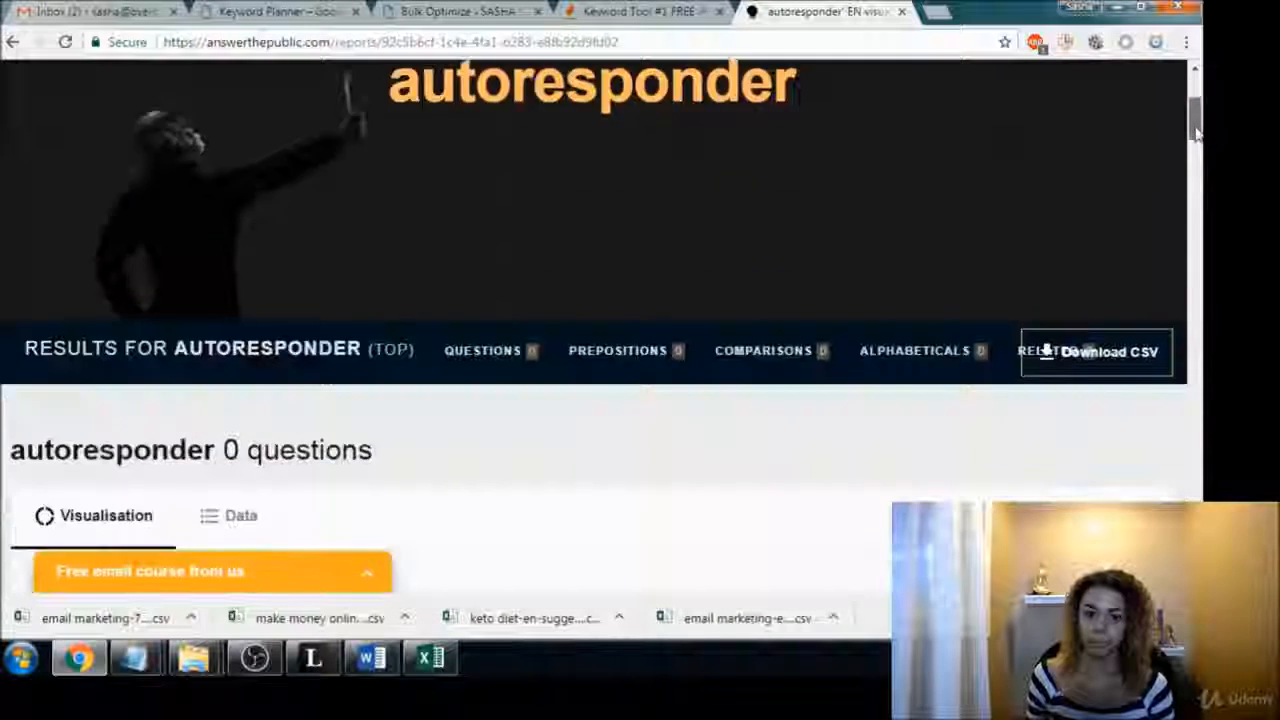
pyautogui.scroll(-3)
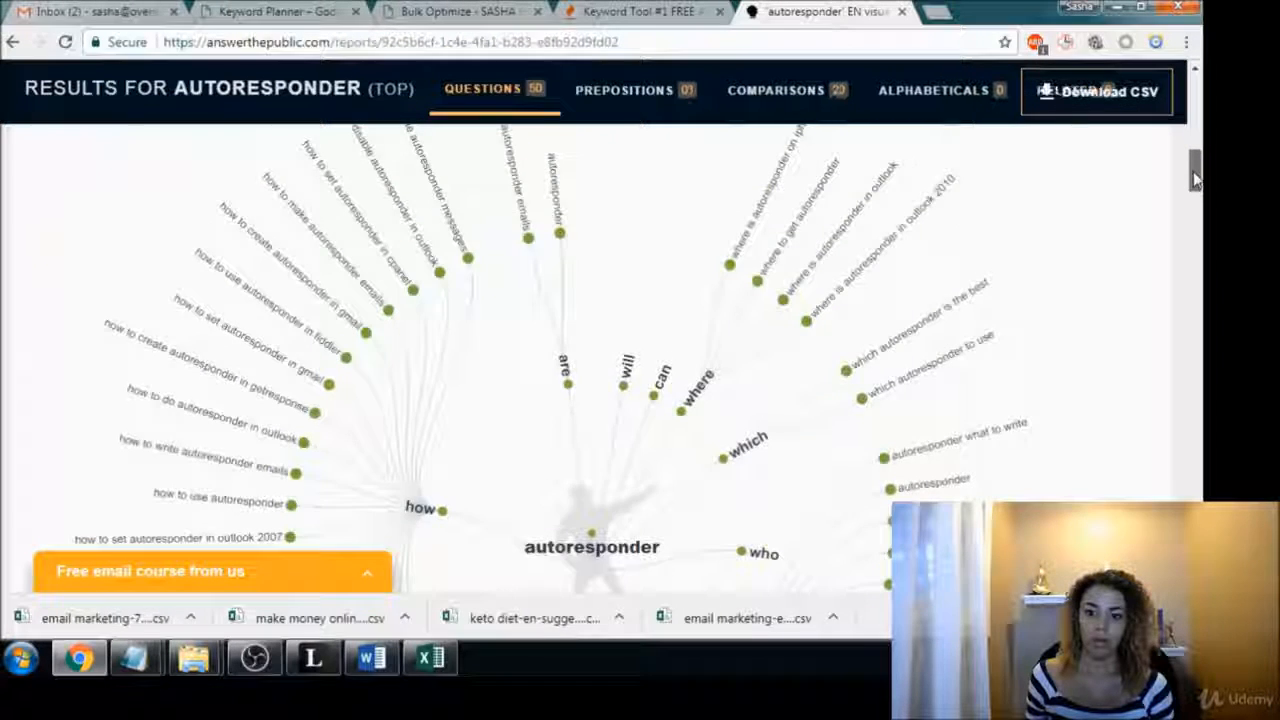
pyautogui.scroll(3)
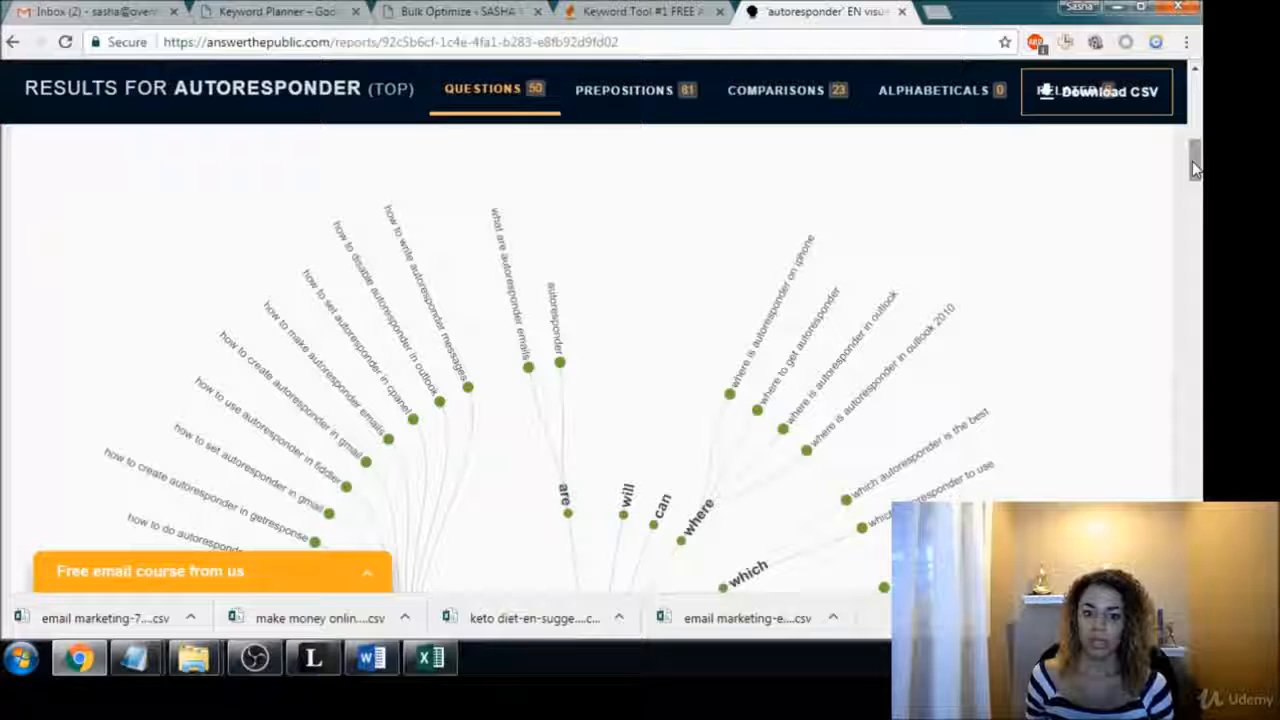
pyautogui.scroll(3)
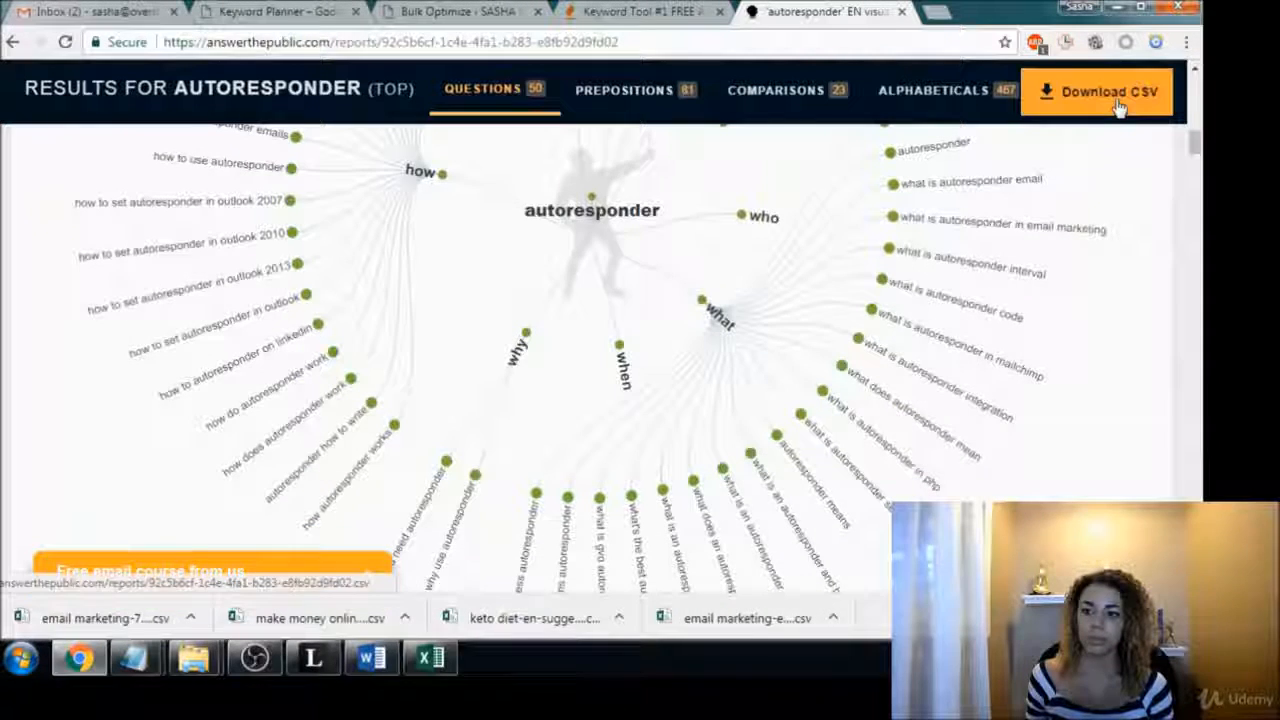
pyautogui.click(1096, 92)
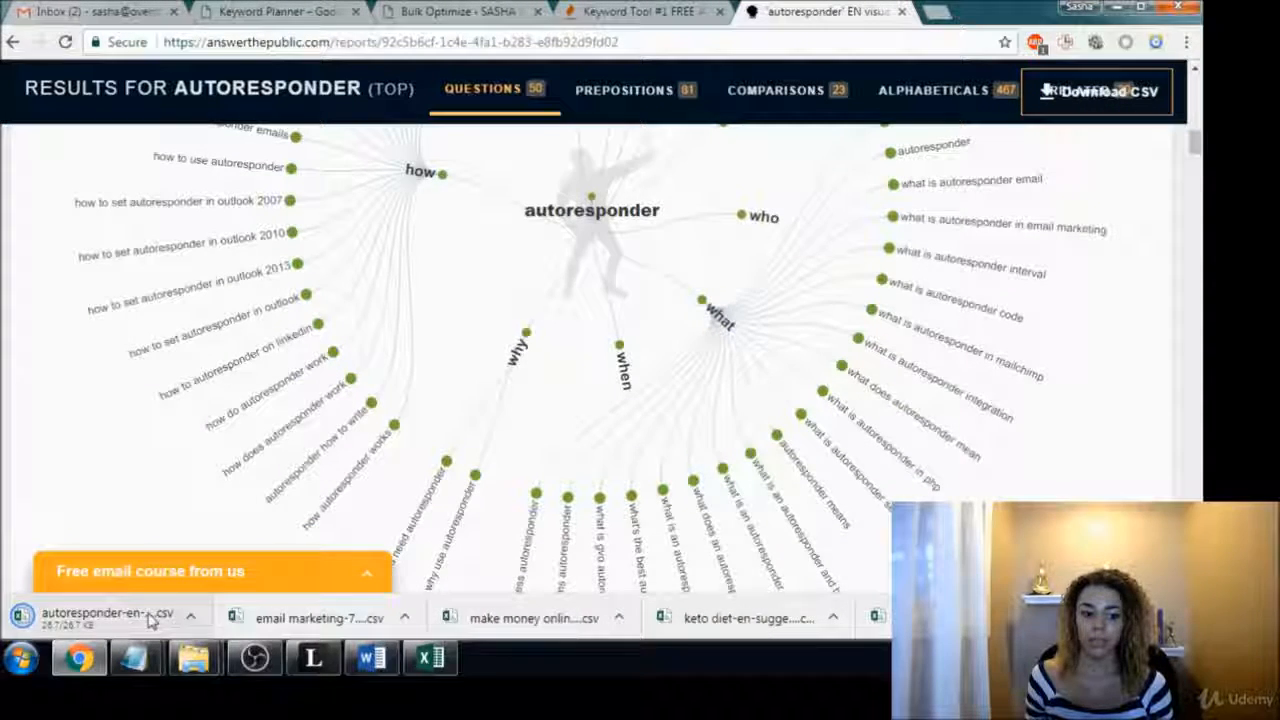
pyautogui.click(110, 612)
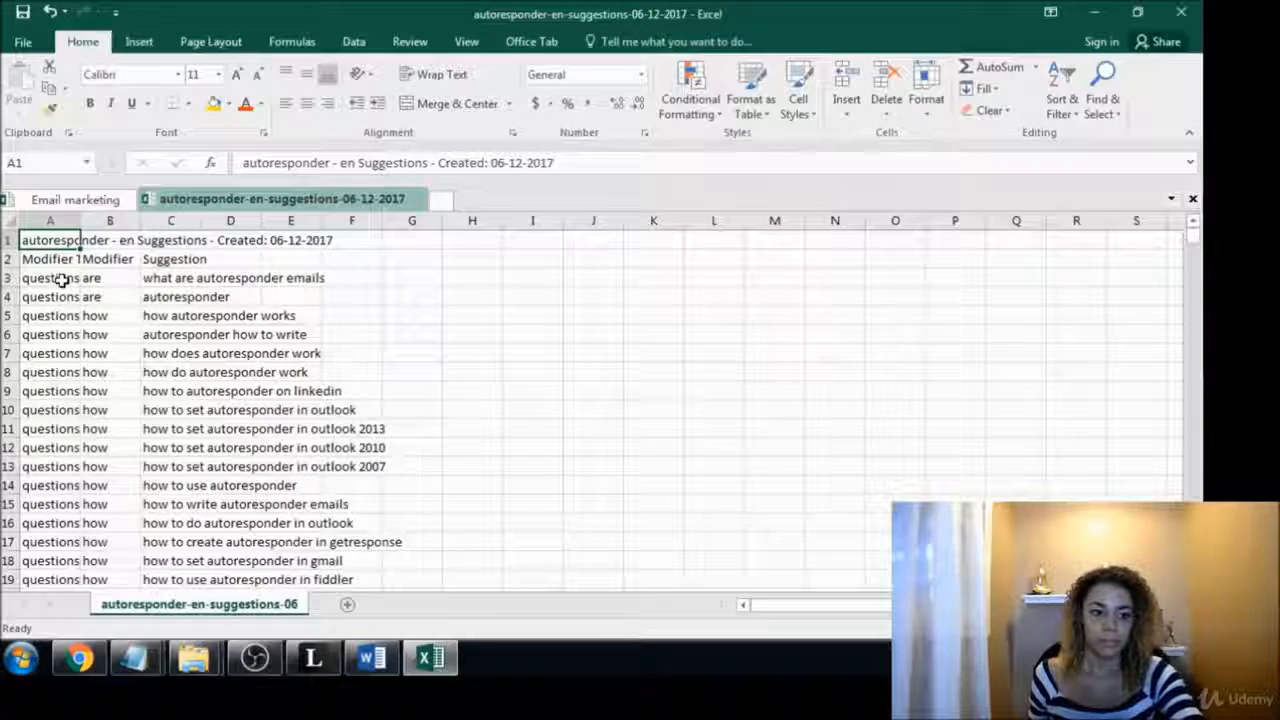
pyautogui.moveTo(172, 278)
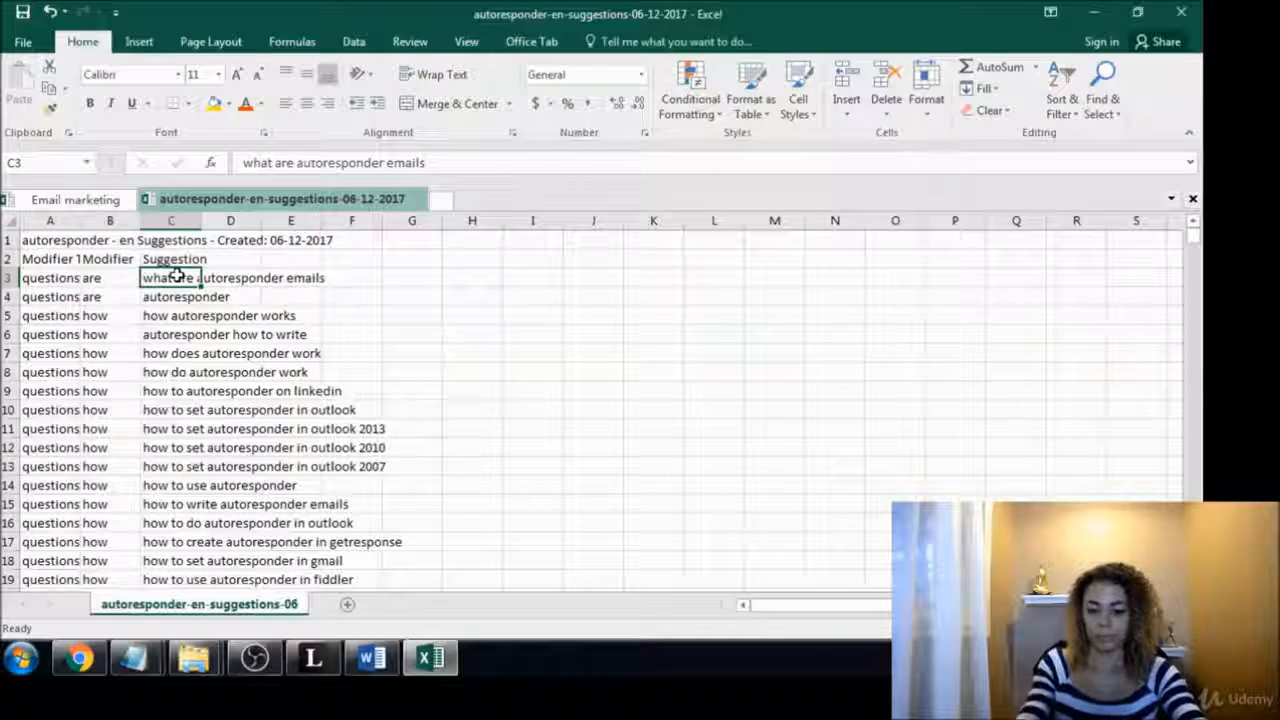
# Paste the autoresponder suggestions below the email marketing list and close the CSV without saving.
pyautogui.scroll(-3)
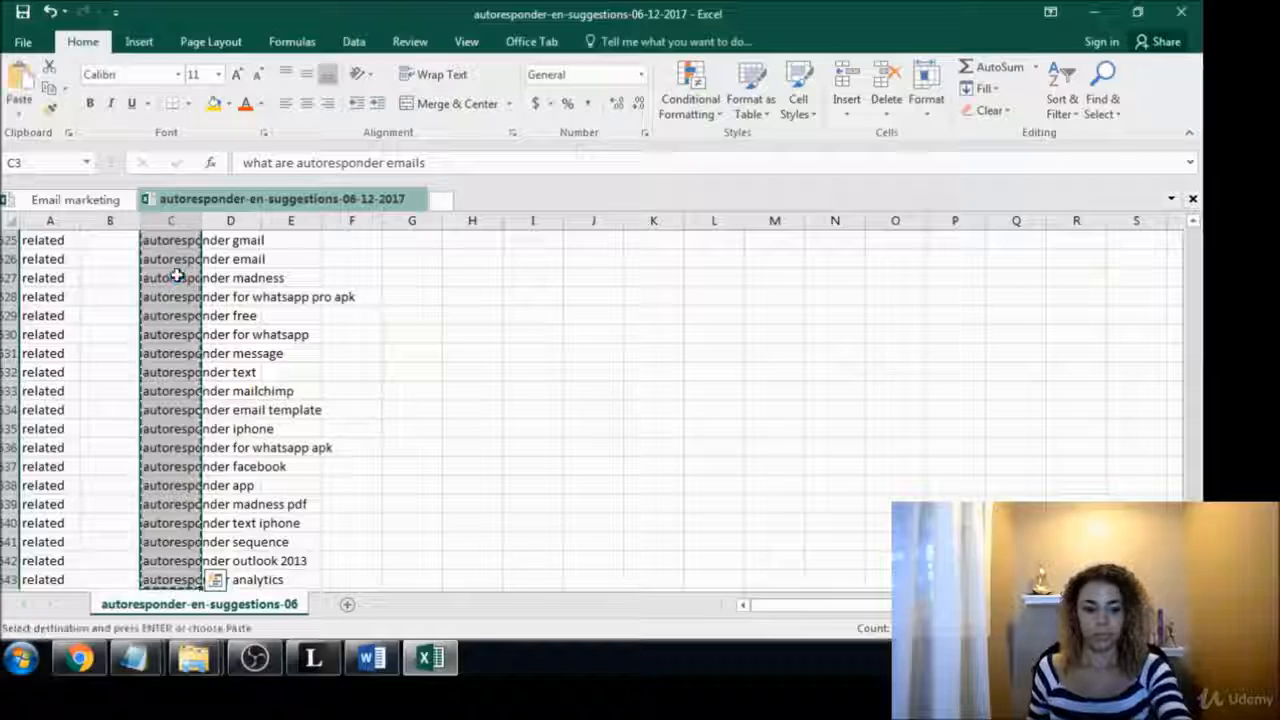
pyautogui.click(66, 200)
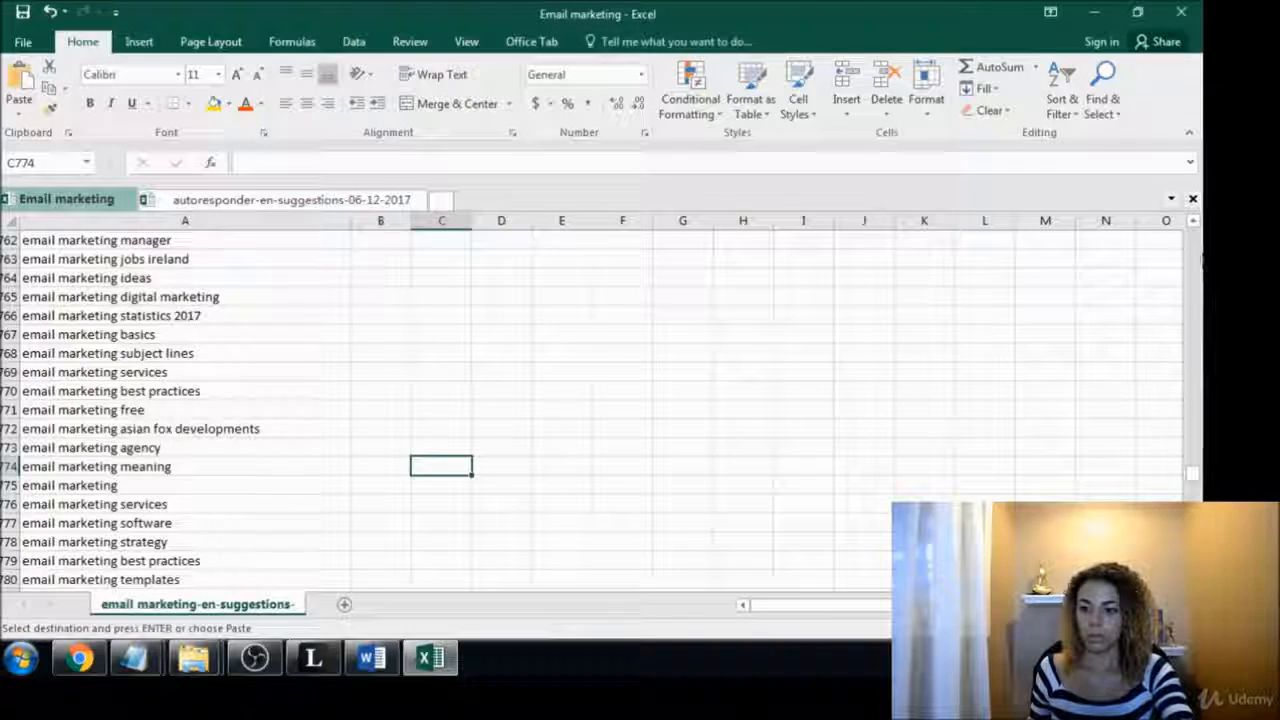
pyautogui.scroll(-3)
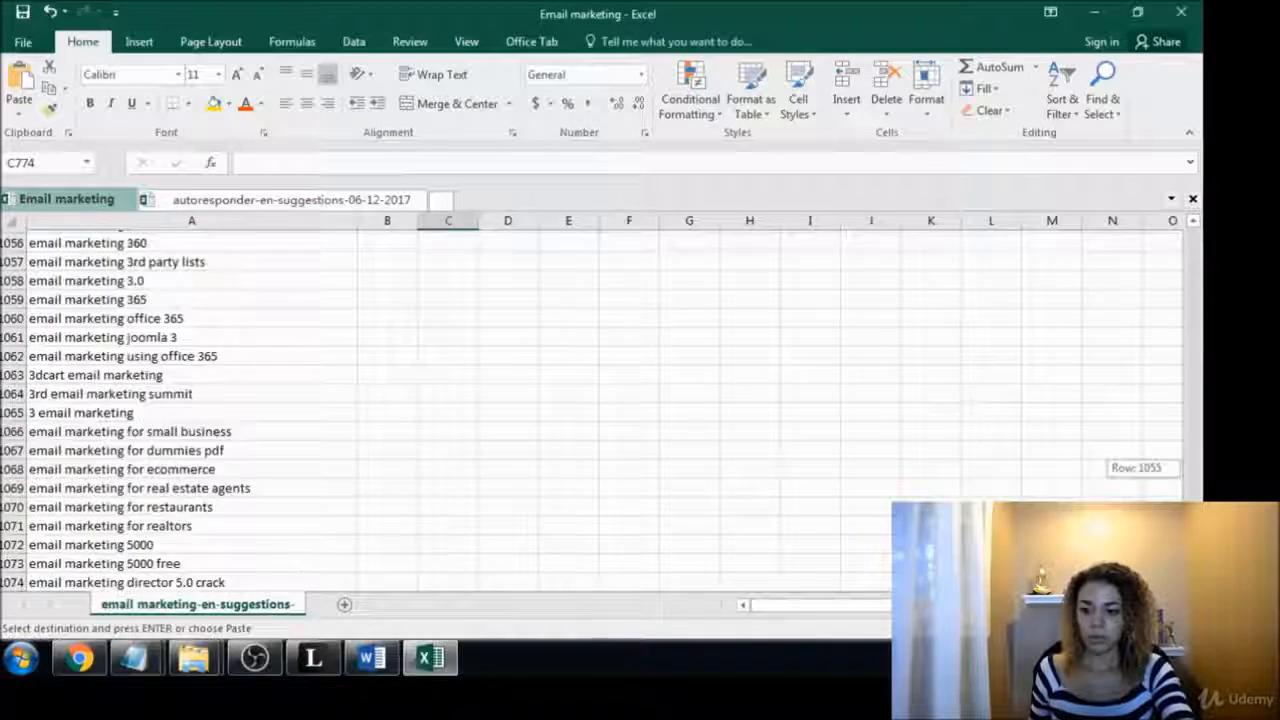
pyautogui.scroll(-3)
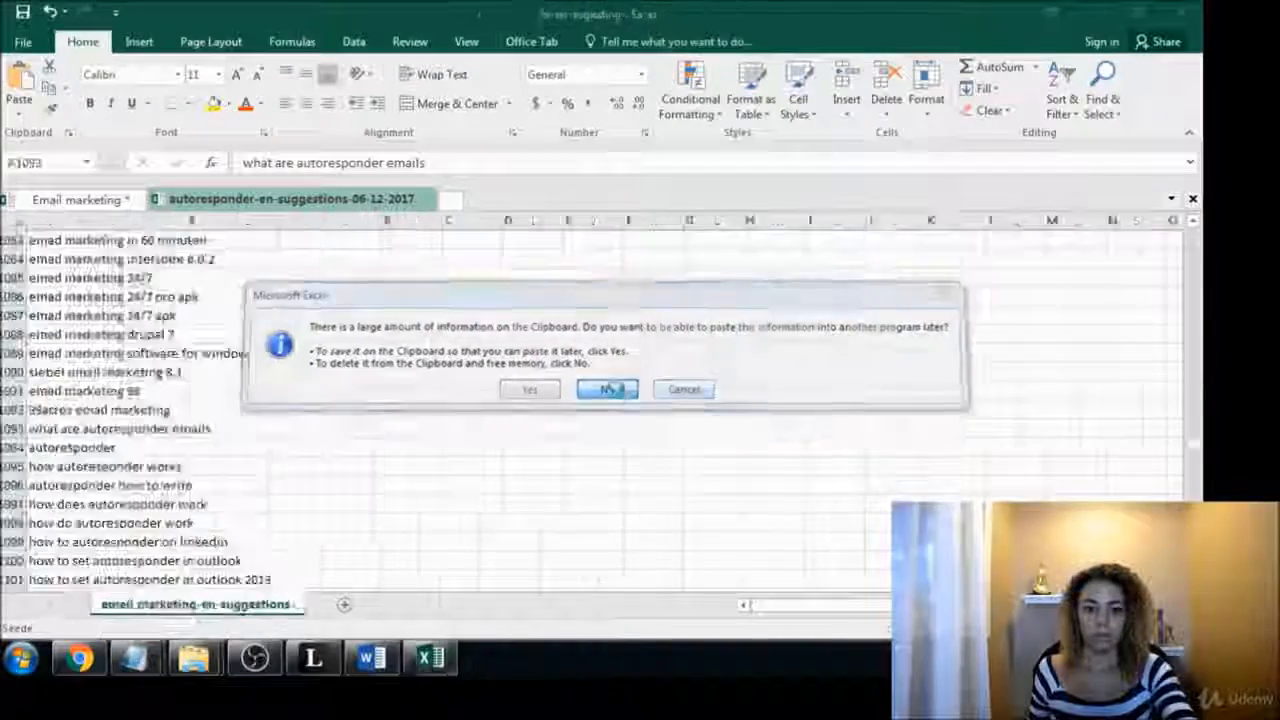
pyautogui.click(608, 388)
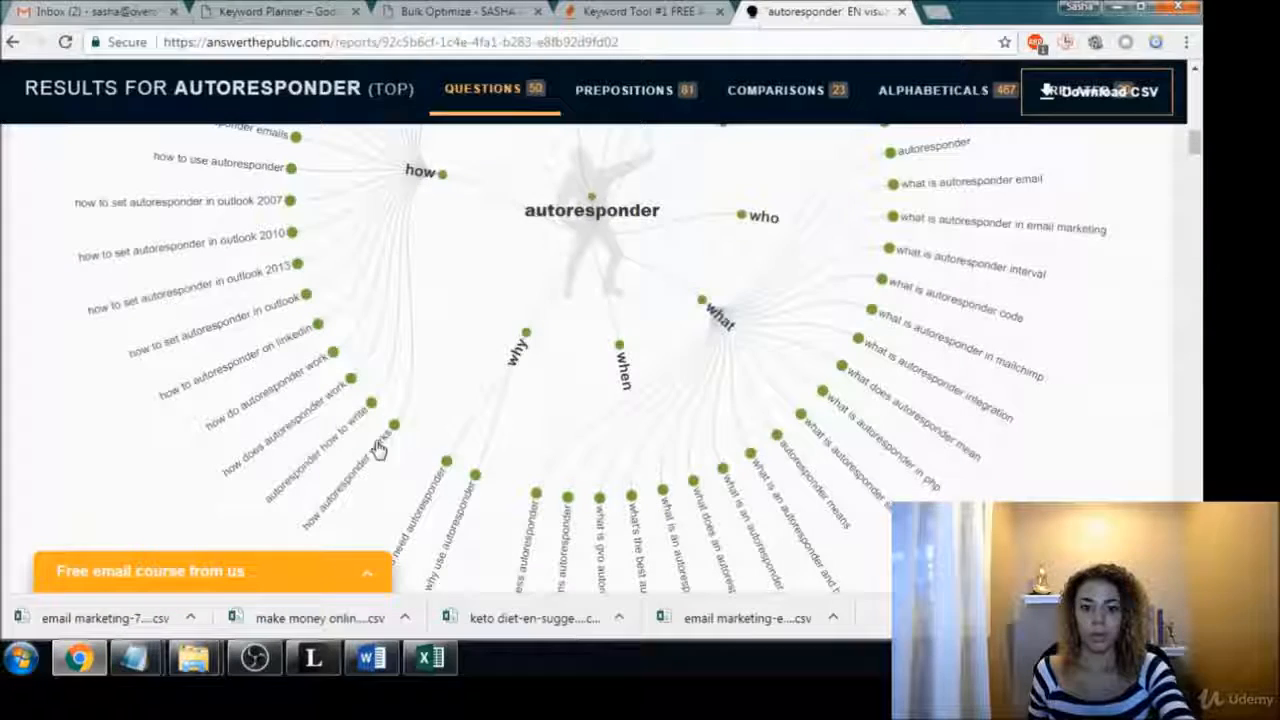